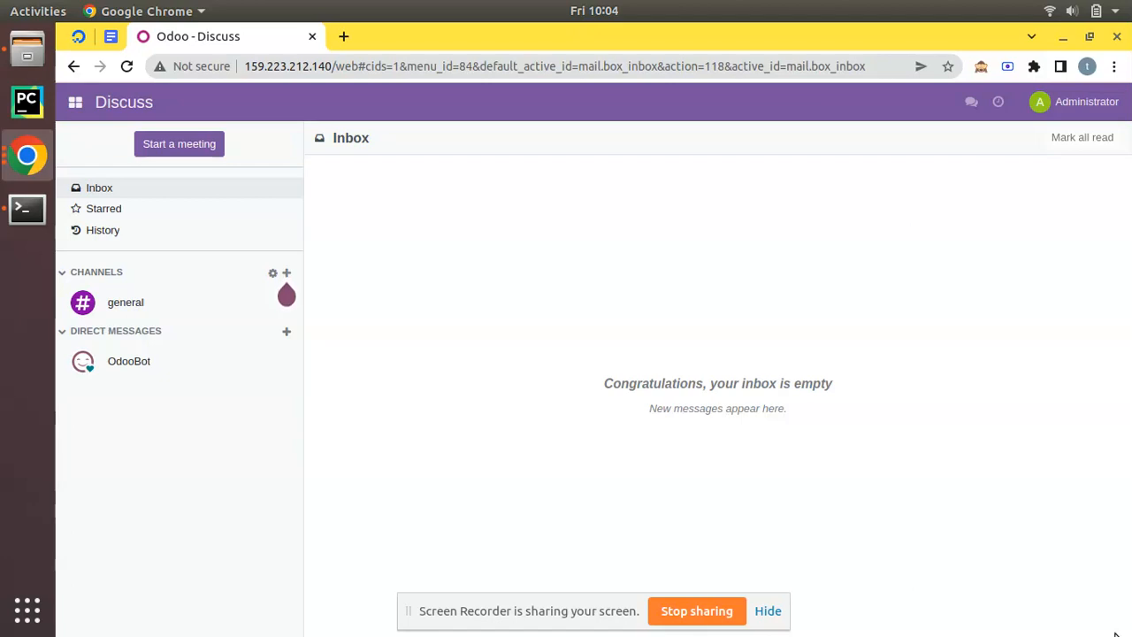
Leave the Discuss inbox and show the Sales Quotations list with S00001.
{"action": "left_click", "coordinate": [127, 67]}
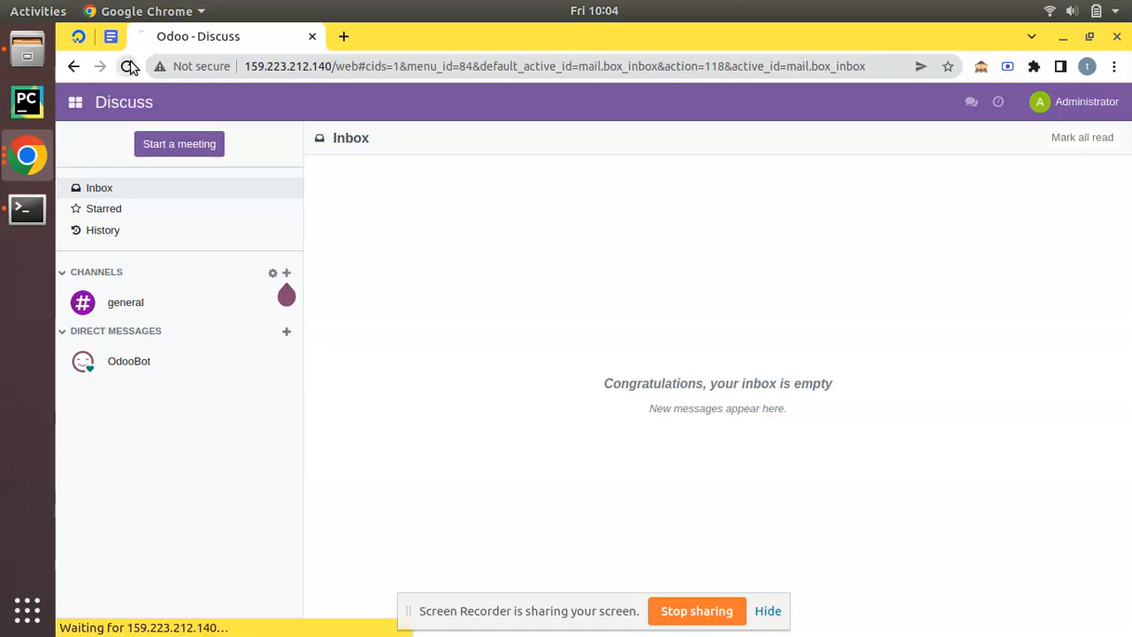
{"action": "left_click", "coordinate": [127, 67]}
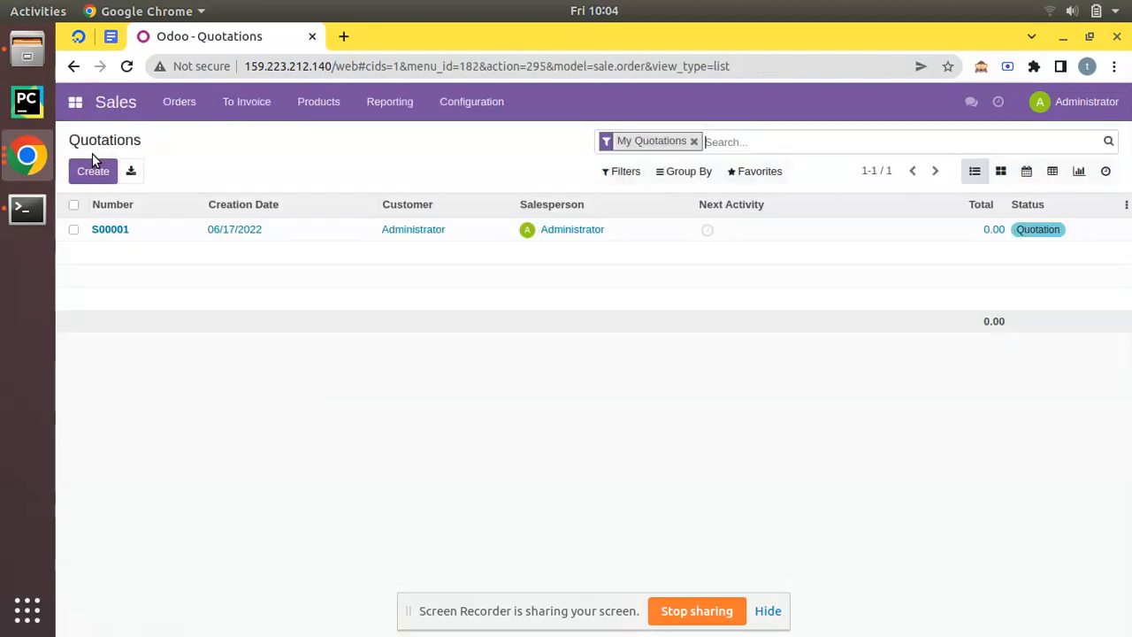
View quotation S00001 until the connection-lost warning, then bring up the server terminal.
{"action": "left_click", "coordinate": [244, 205]}
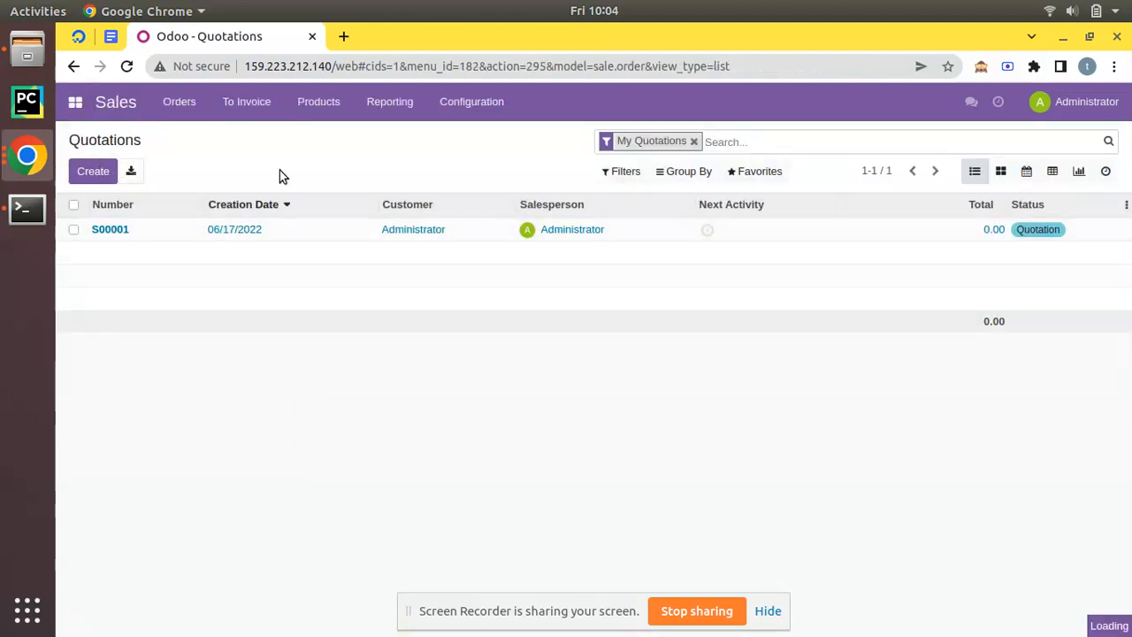
{"action": "left_click", "coordinate": [110, 230]}
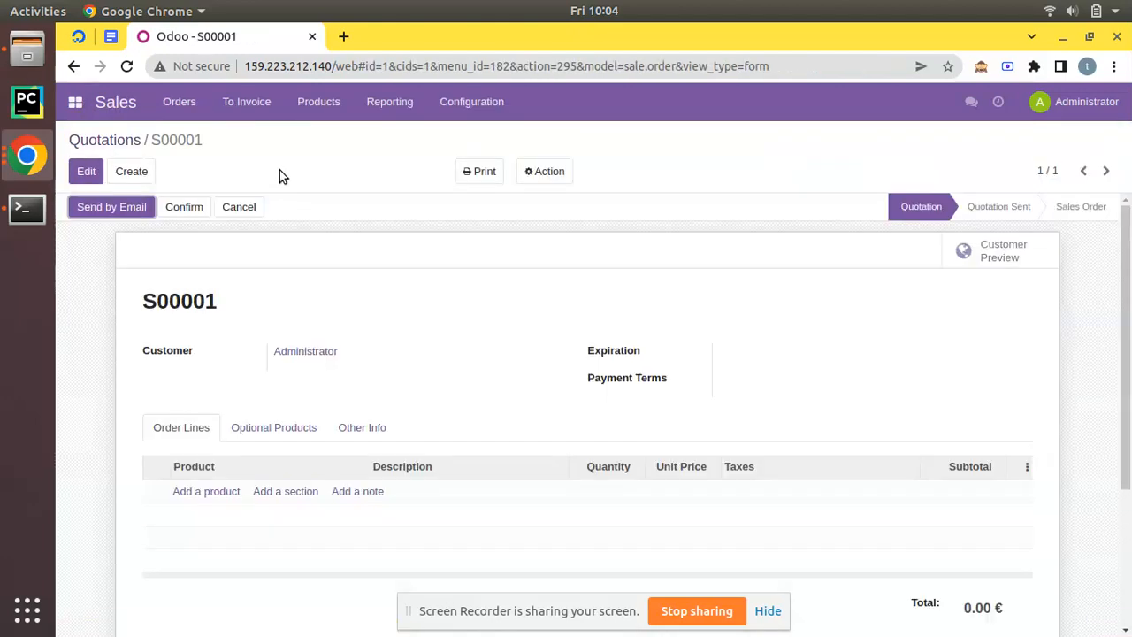
{"action": "left_click", "coordinate": [180, 101]}
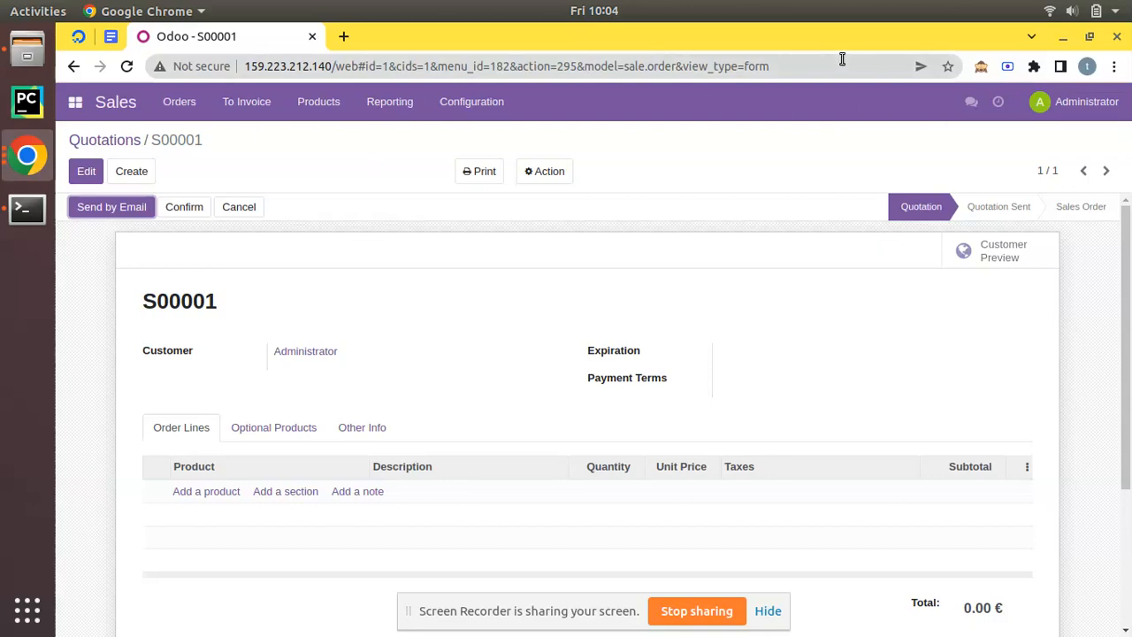
{"action": "mouse_move", "coordinate": [309, 296]}
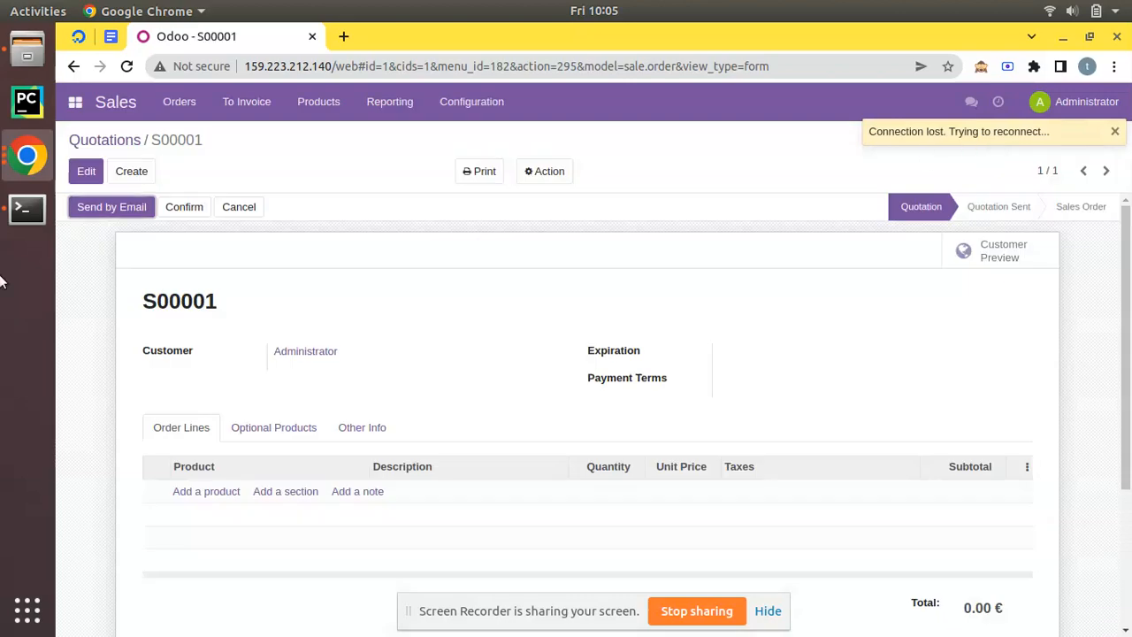
{"action": "left_click", "coordinate": [26, 209]}
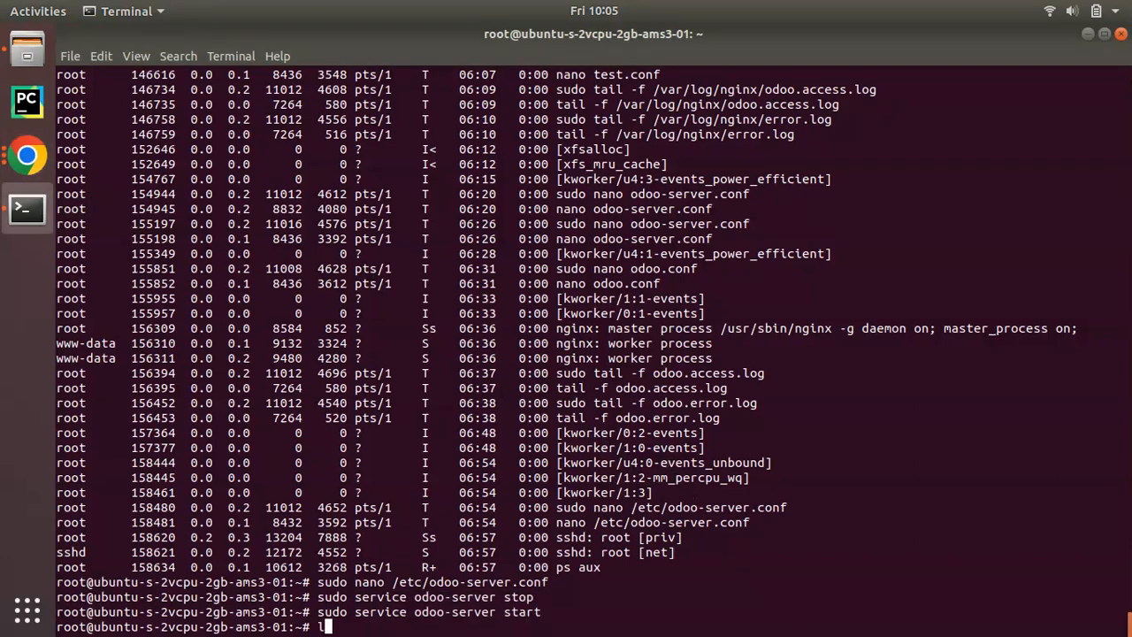
Clear the terminal and change into the /etc directory.
{"action": "type", "text": "cl"}
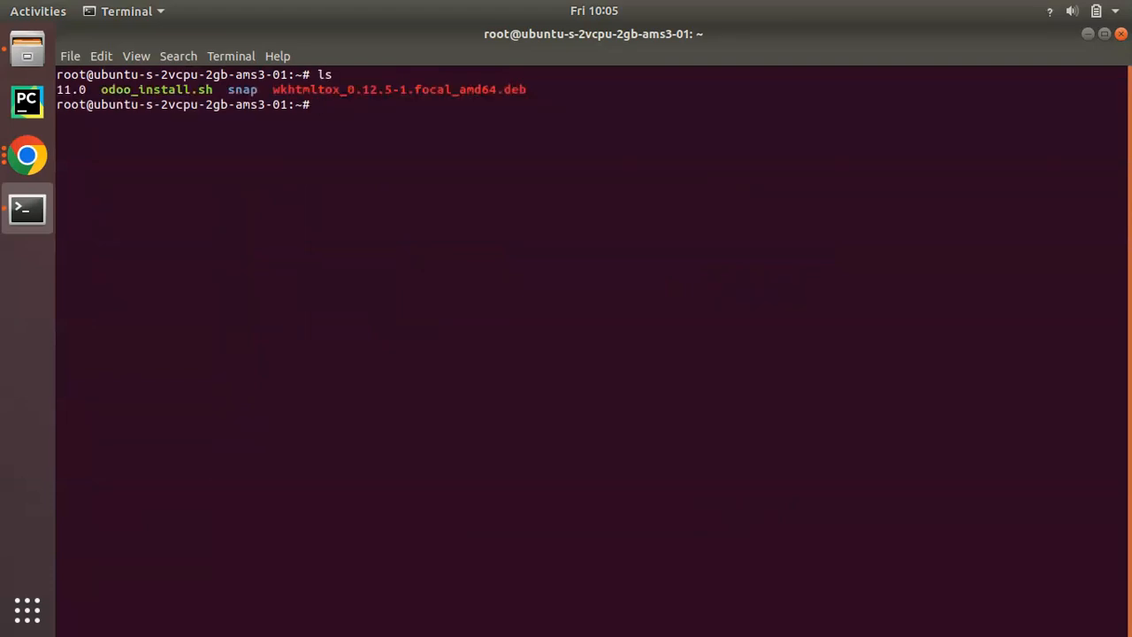
{"action": "type", "text": "cd /et"}
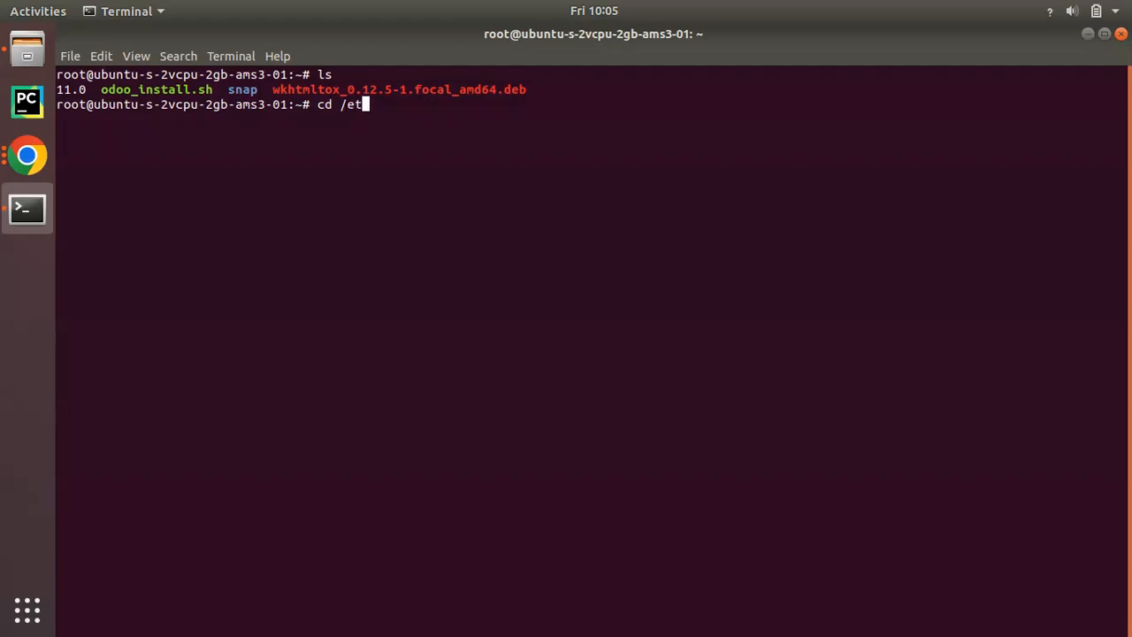
{"action": "type", "text": "c"}
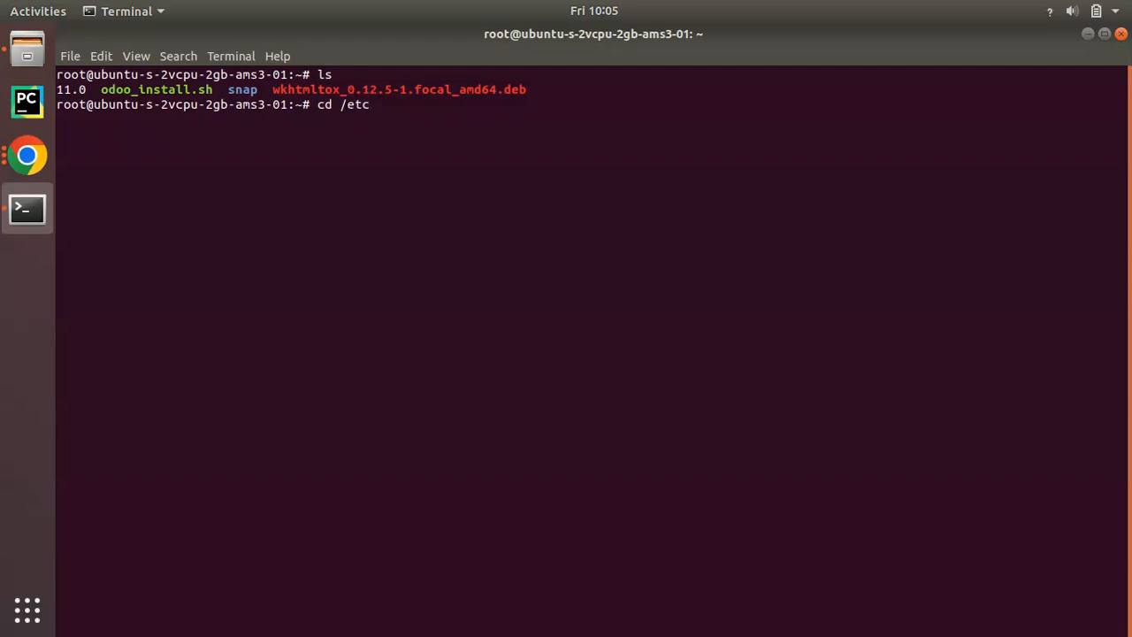
{"action": "key", "text": "Return"}
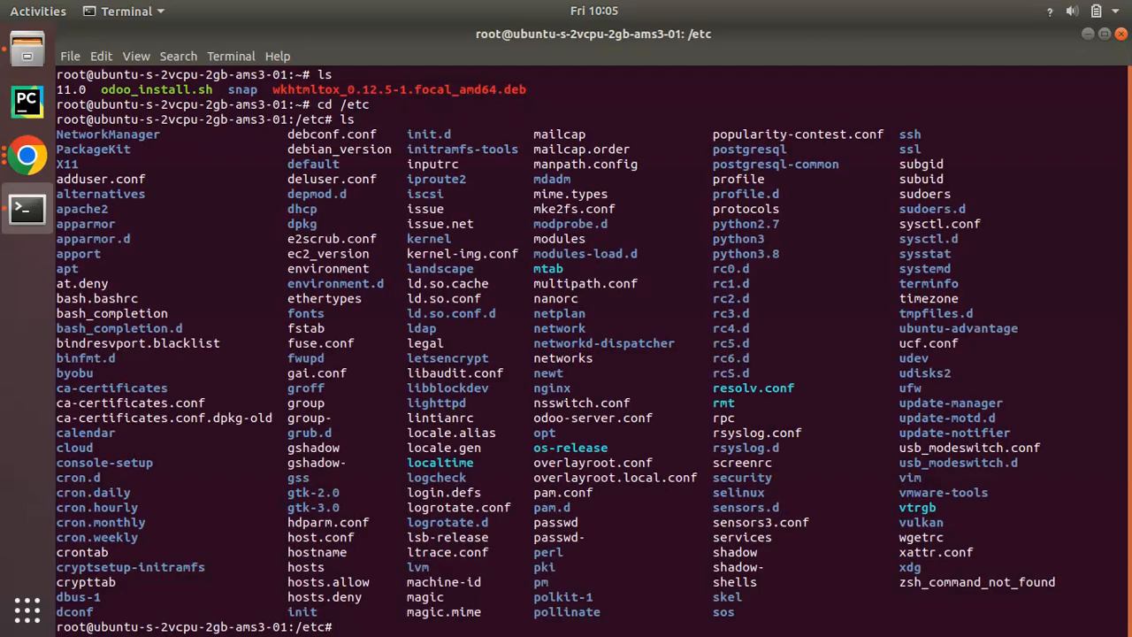
Edit odoo-server.conf with sudo nano.
{"action": "type", "text": "sudo nn"}
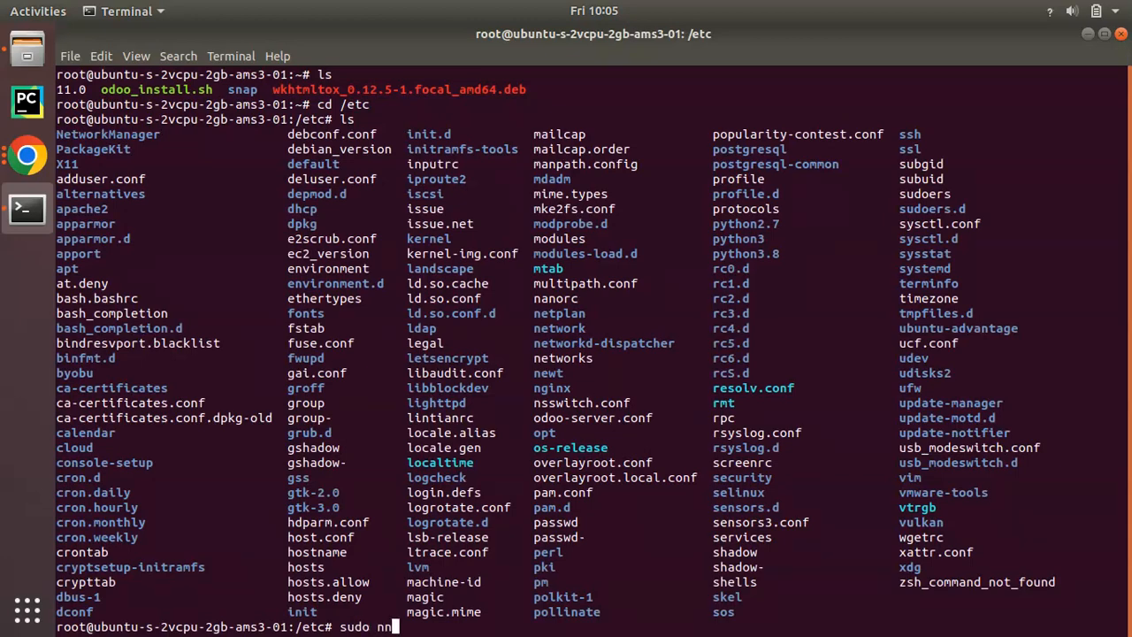
{"action": "type", "text": "ano"}
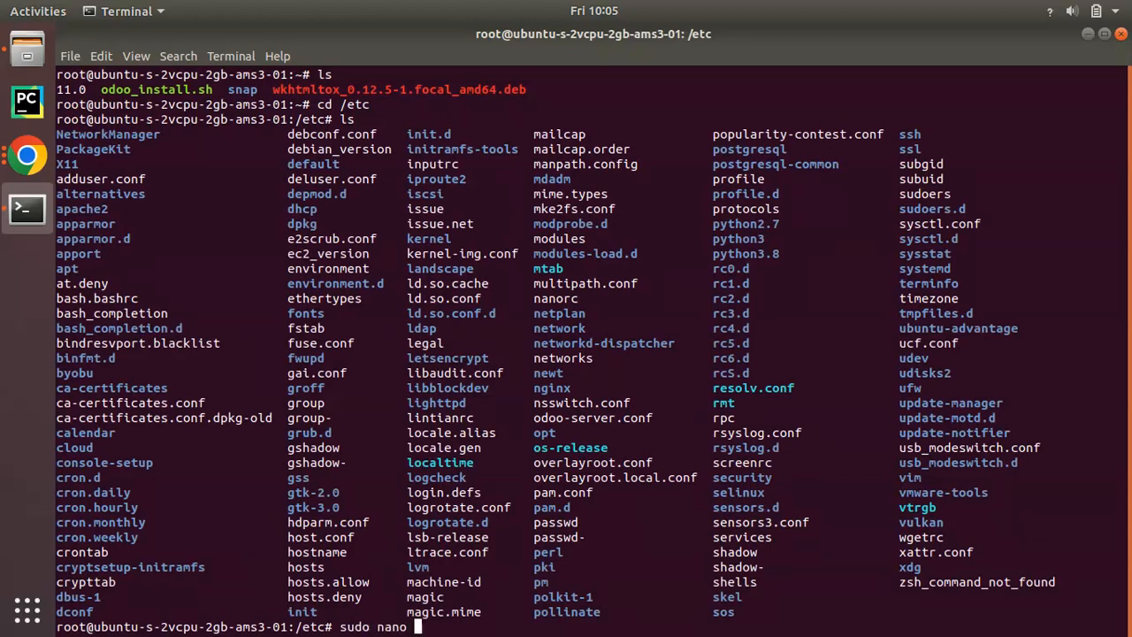
{"action": "key", "text": "Return"}
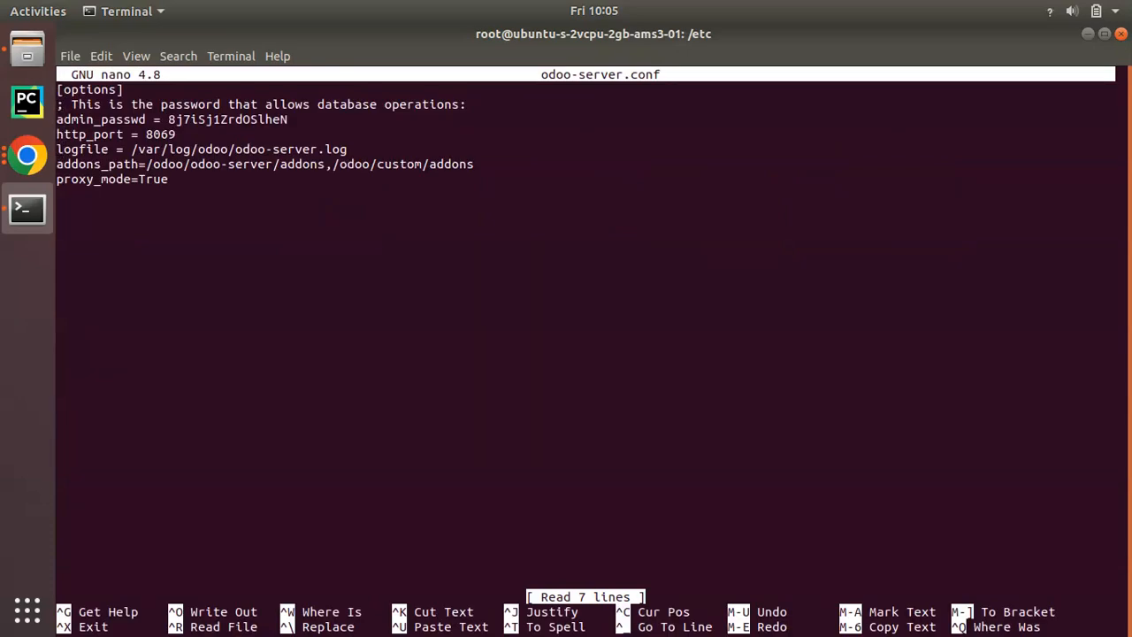
Add a workers=4 line to odoo-server.conf.
{"action": "type", "text": "wor"}
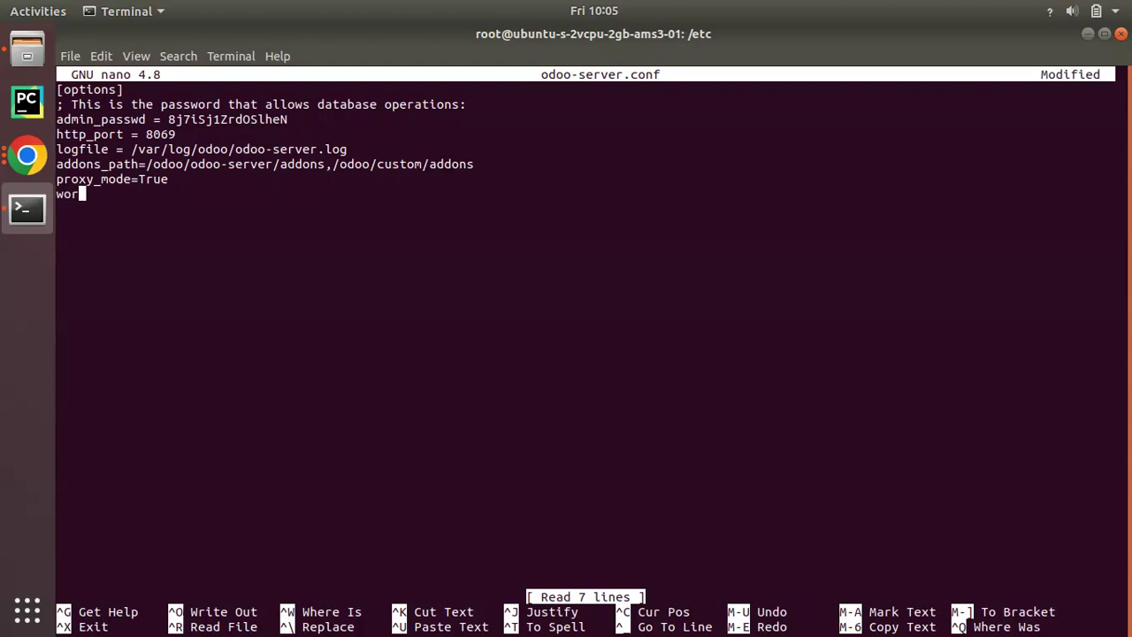
{"action": "type", "text": "kers"}
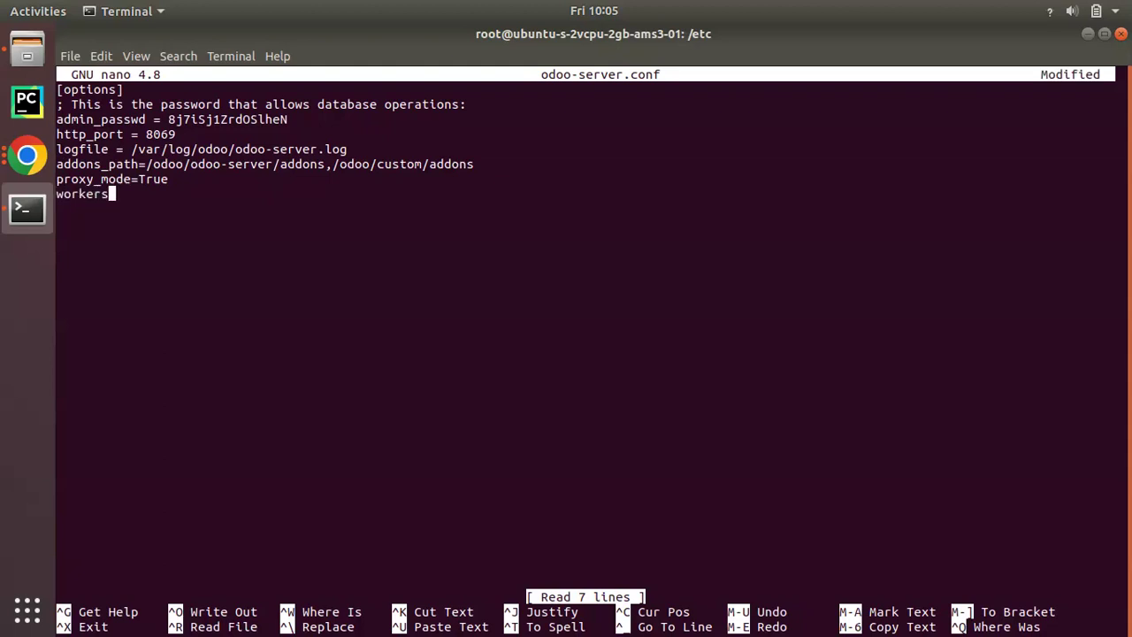
{"action": "type", "text": "="}
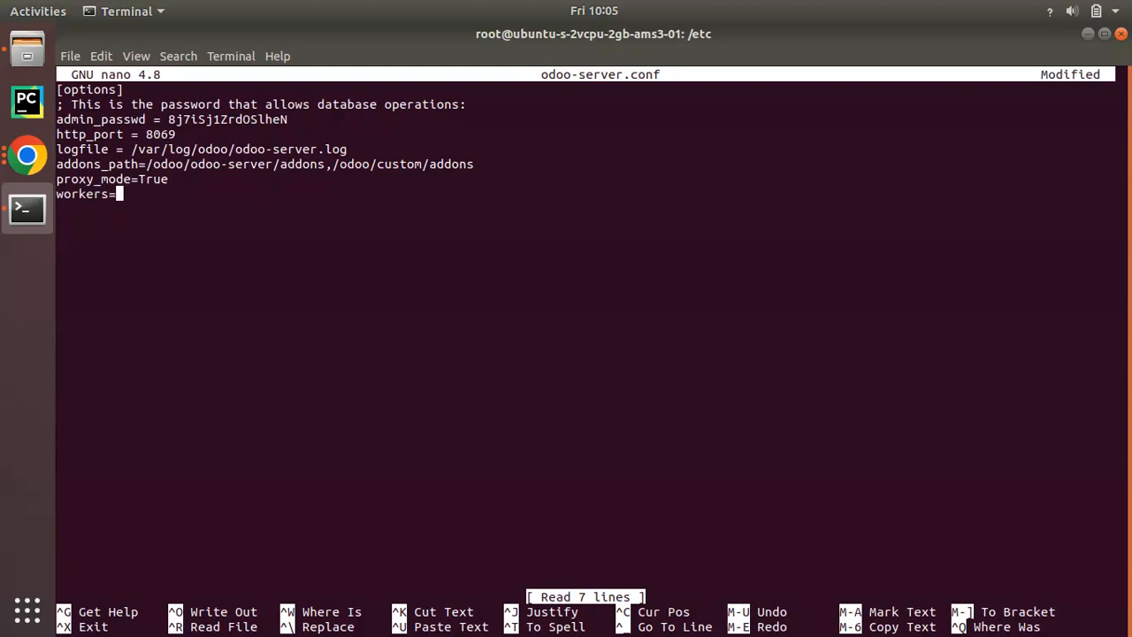
{"action": "type", "text": "3"}
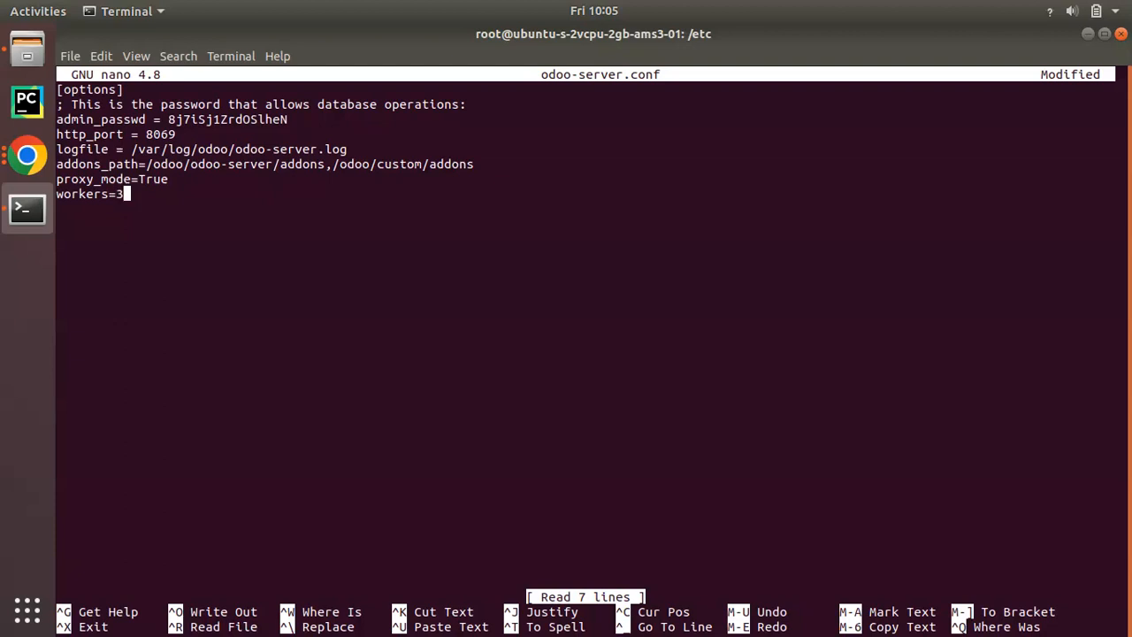
{"action": "type", "text": "4"}
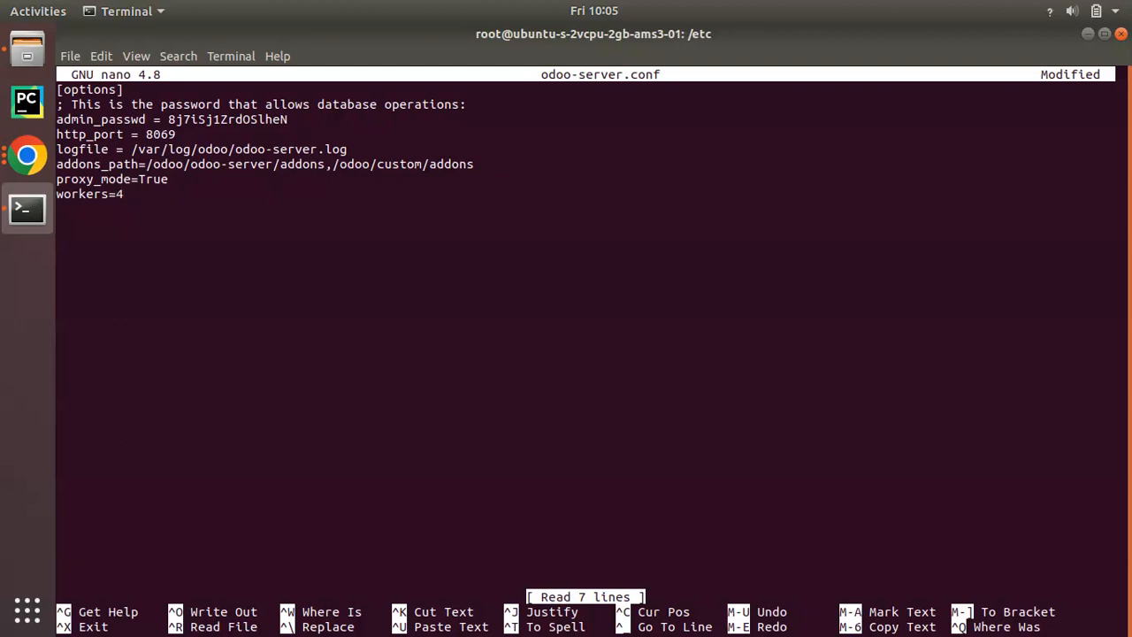
{"action": "left_click", "coordinate": [124, 193]}
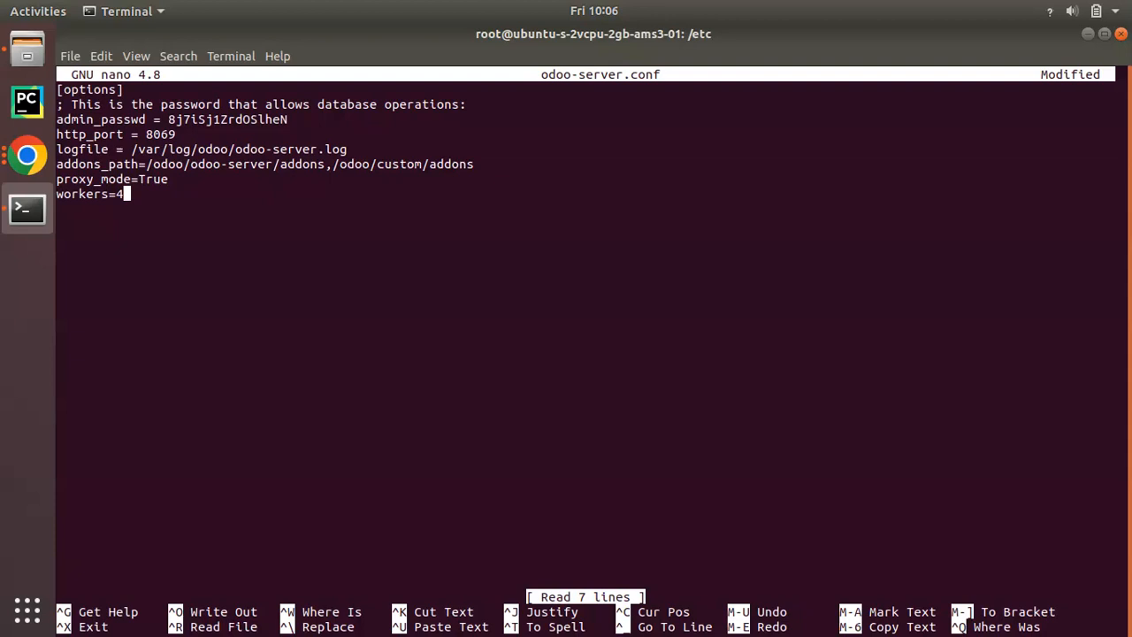
Save the modified odoo-server.conf under its name and leave nano.
{"action": "key", "text": "ctrl+x"}
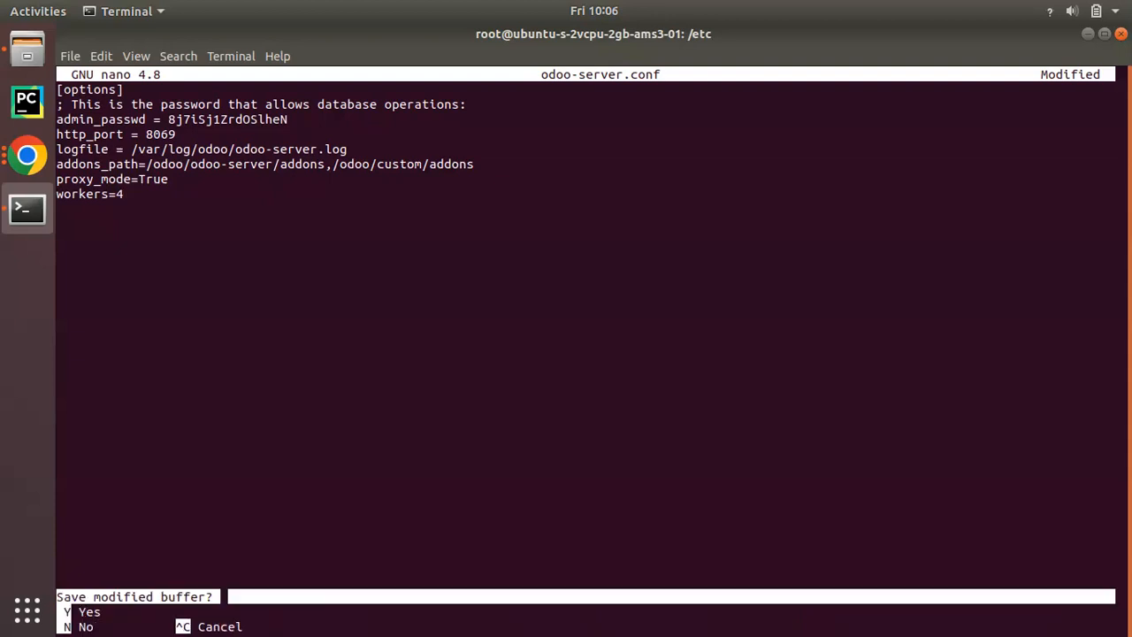
{"action": "key", "text": "y"}
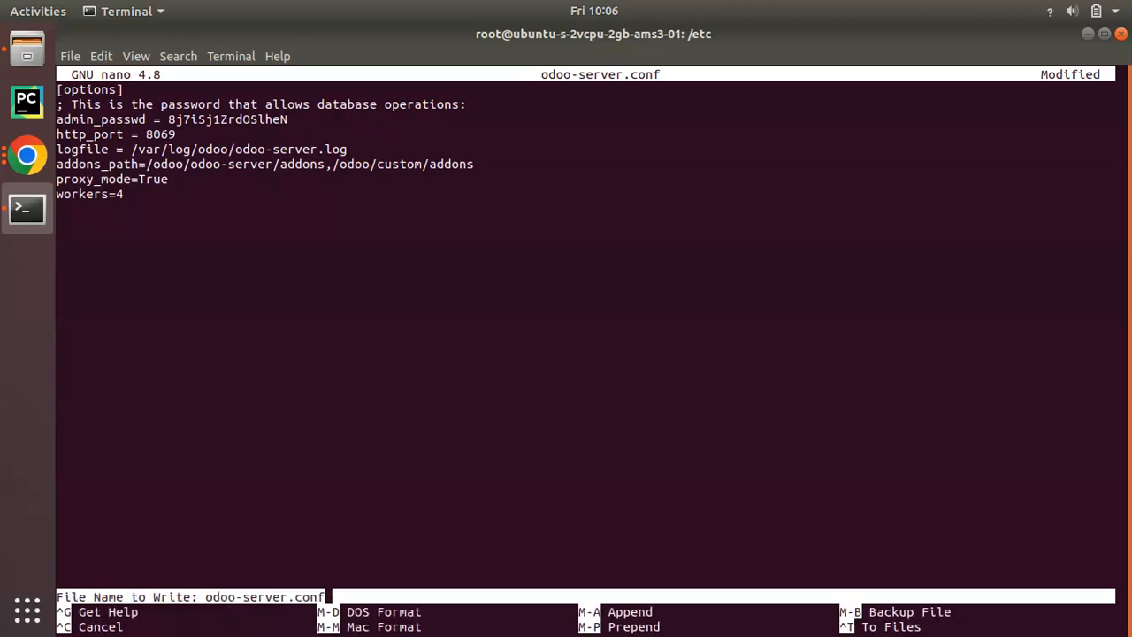
{"action": "key", "text": "Return"}
{"action": "type", "text": "sudo nano odoo-server.conf"}
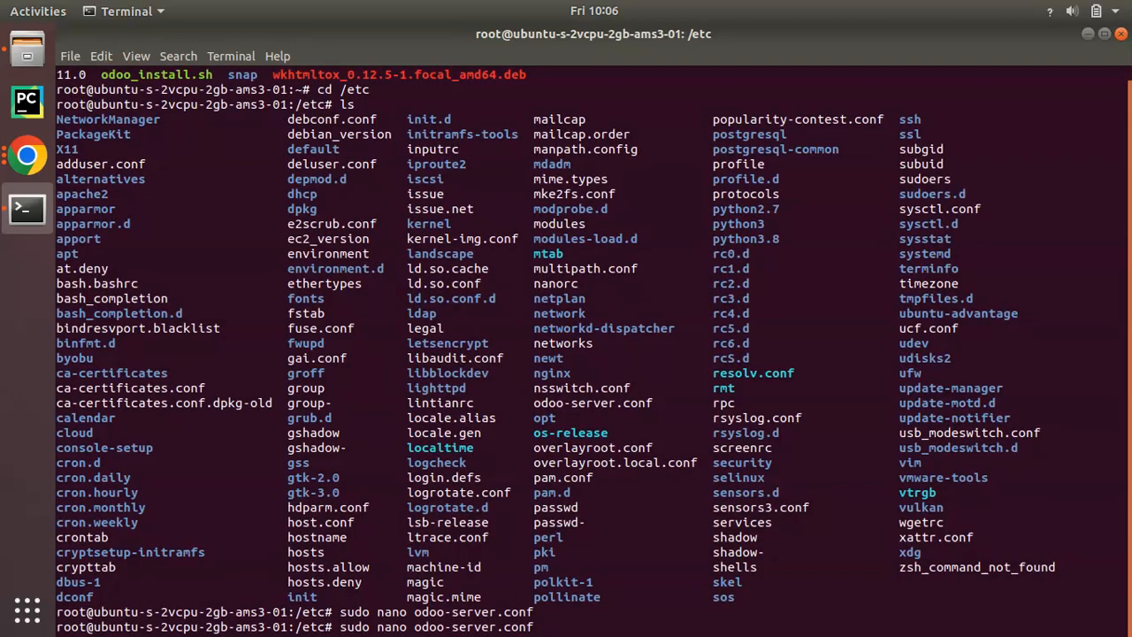
Briefly reopen odoo-server.conf to check the saved setting, then suspend the editor.
{"action": "key", "text": "Return"}
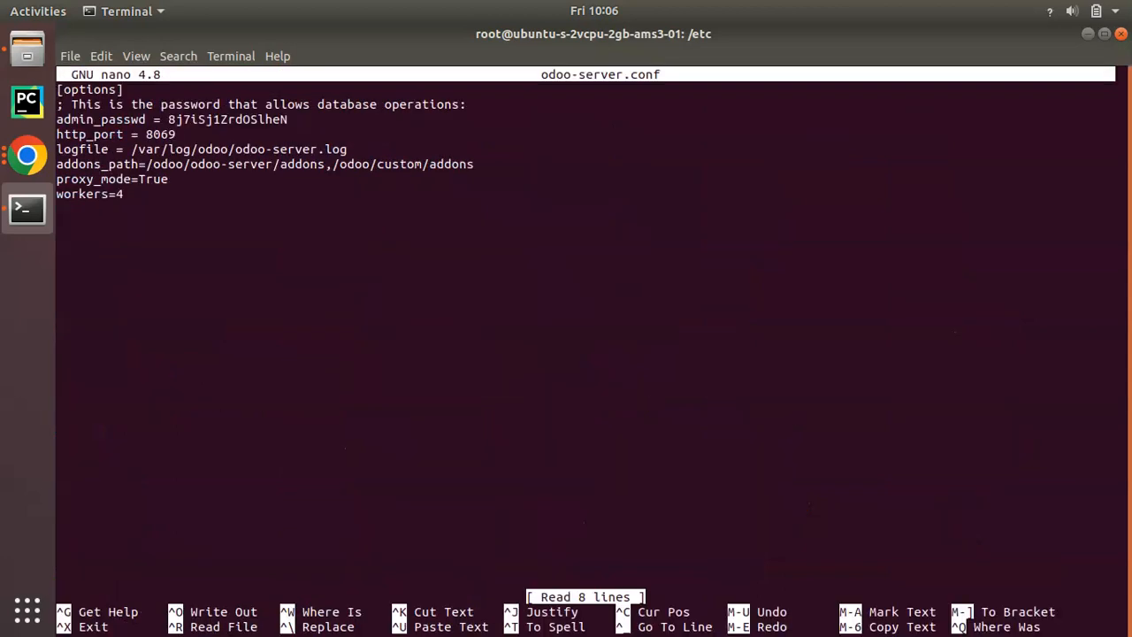
{"action": "key", "text": "ctrl+z"}
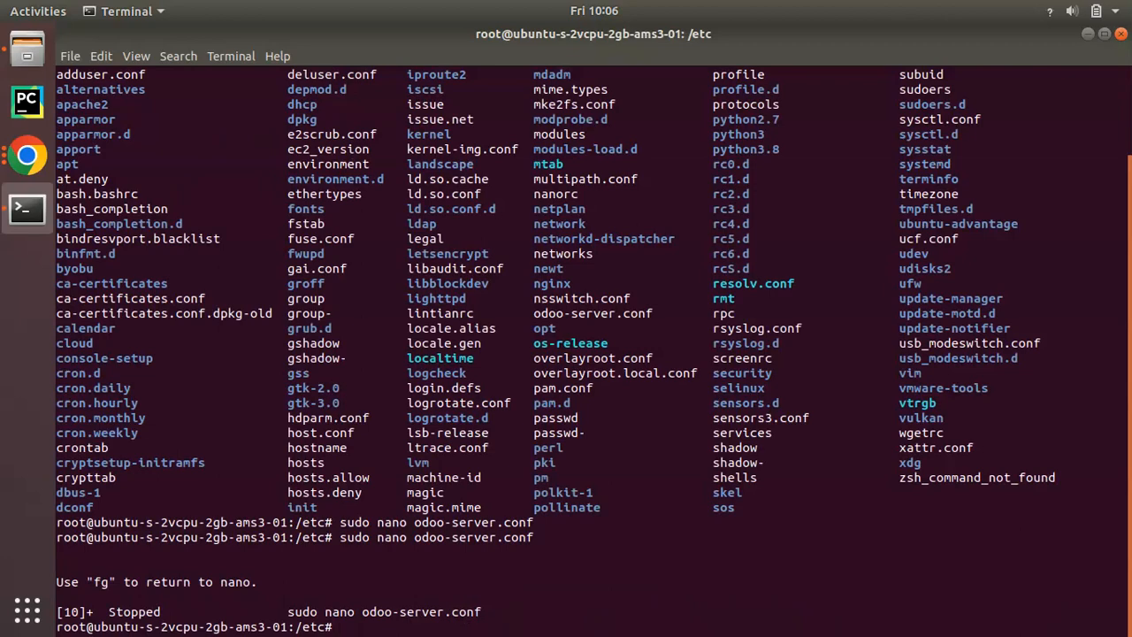
List processes with ps aux|grep o and pick out the single odoo-bin server line.
{"action": "type", "text": "ps a"}
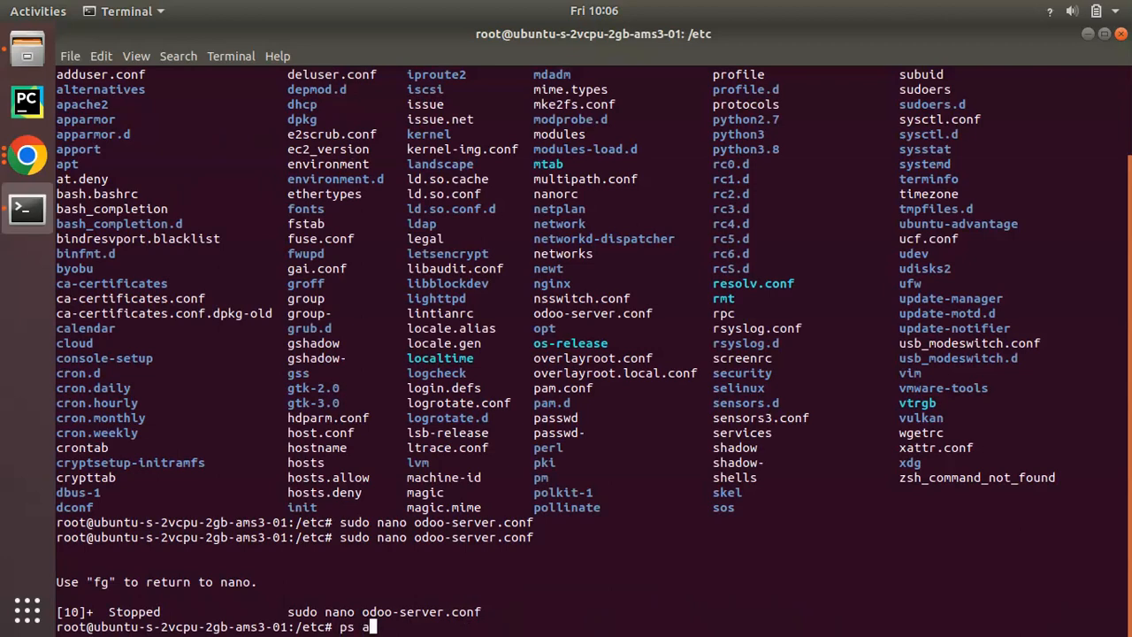
{"action": "type", "text": "u"}
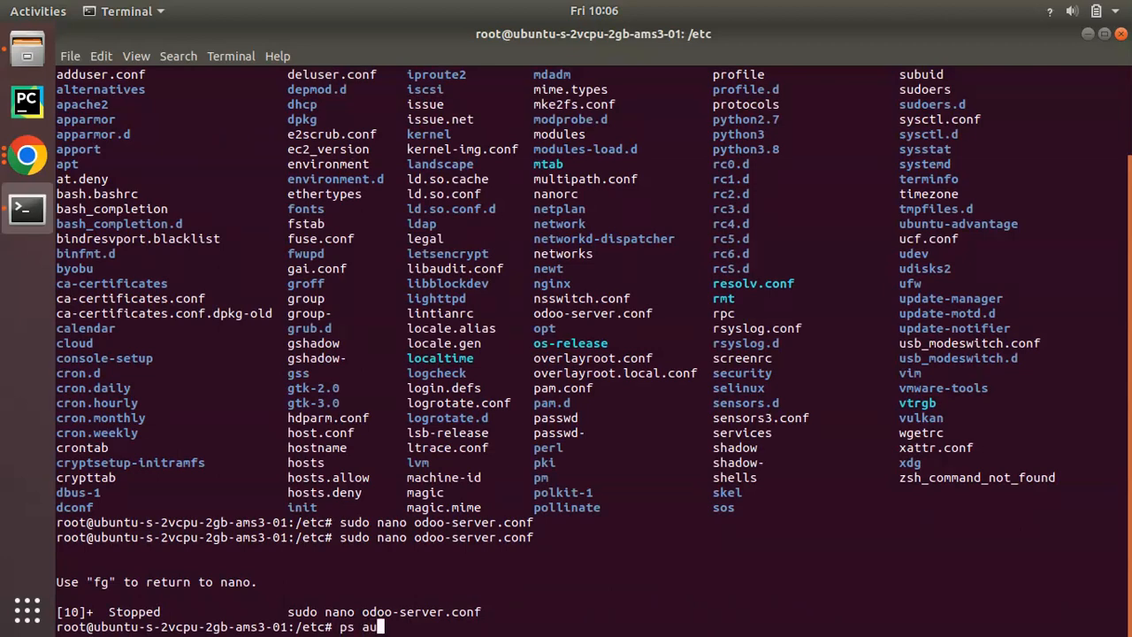
{"action": "type", "text": "x"}
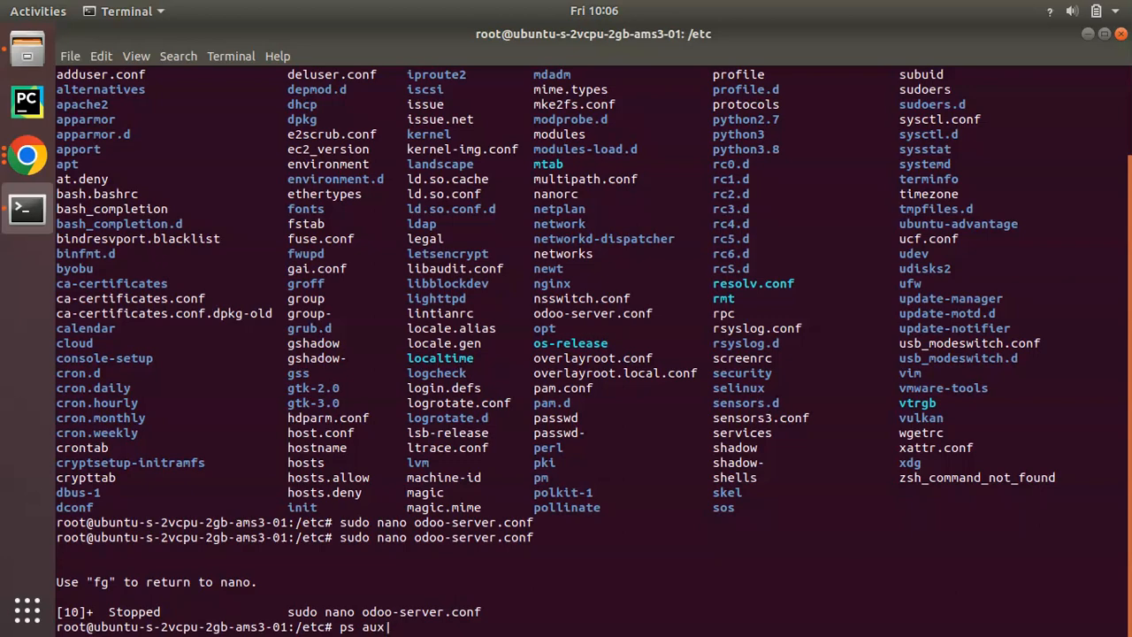
{"action": "type", "text": "|grep o"}
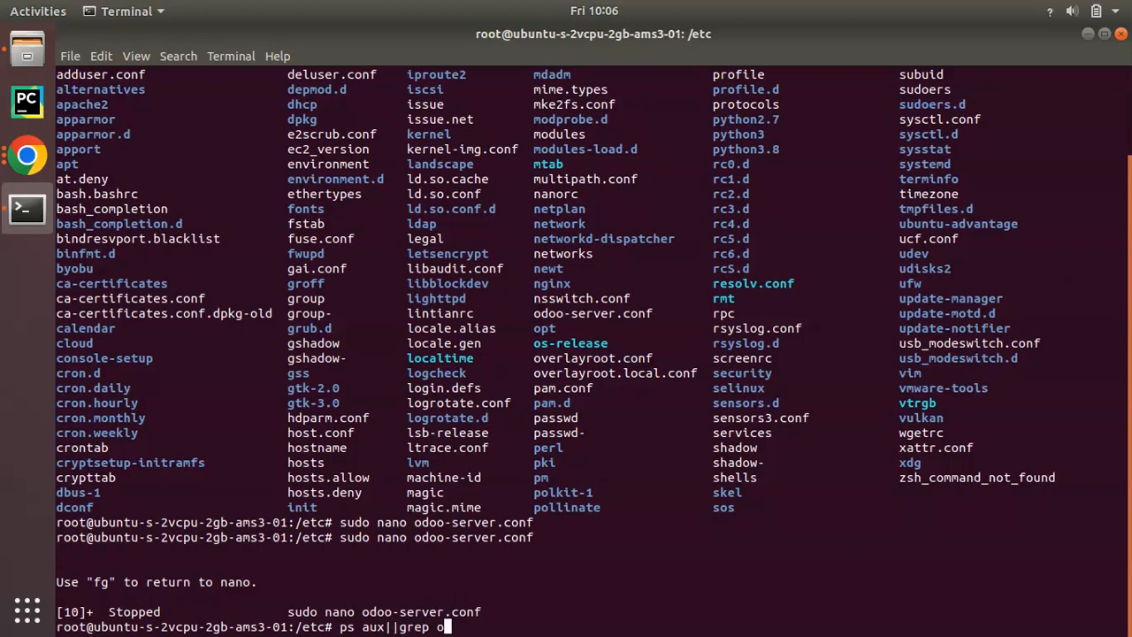
{"action": "key", "text": "Return"}
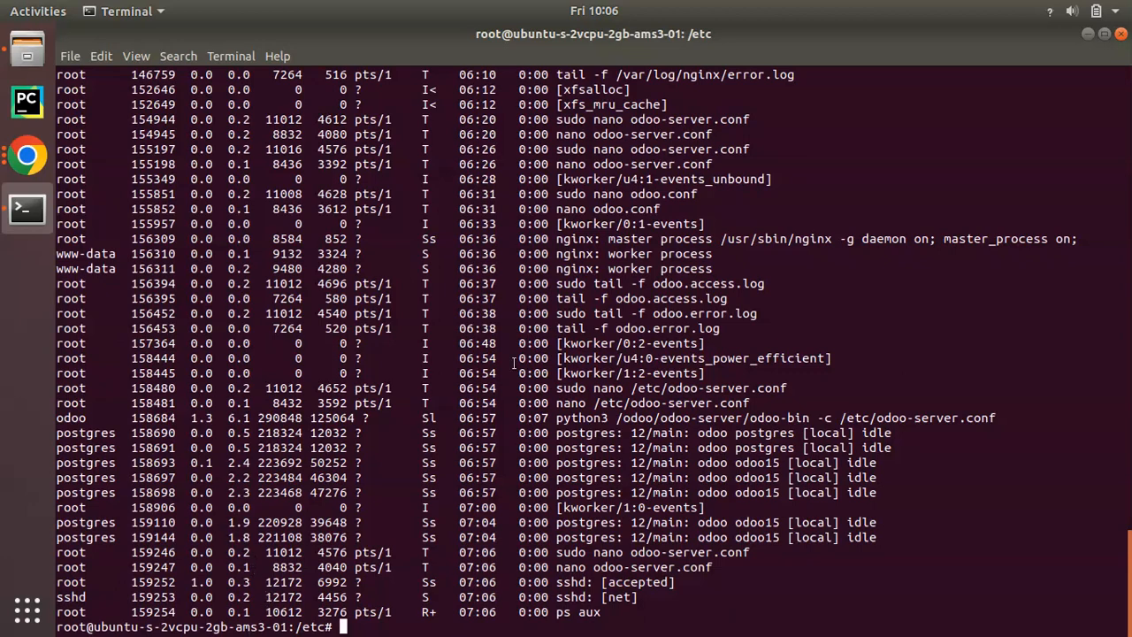
{"action": "left_click", "coordinate": [566, 417]}
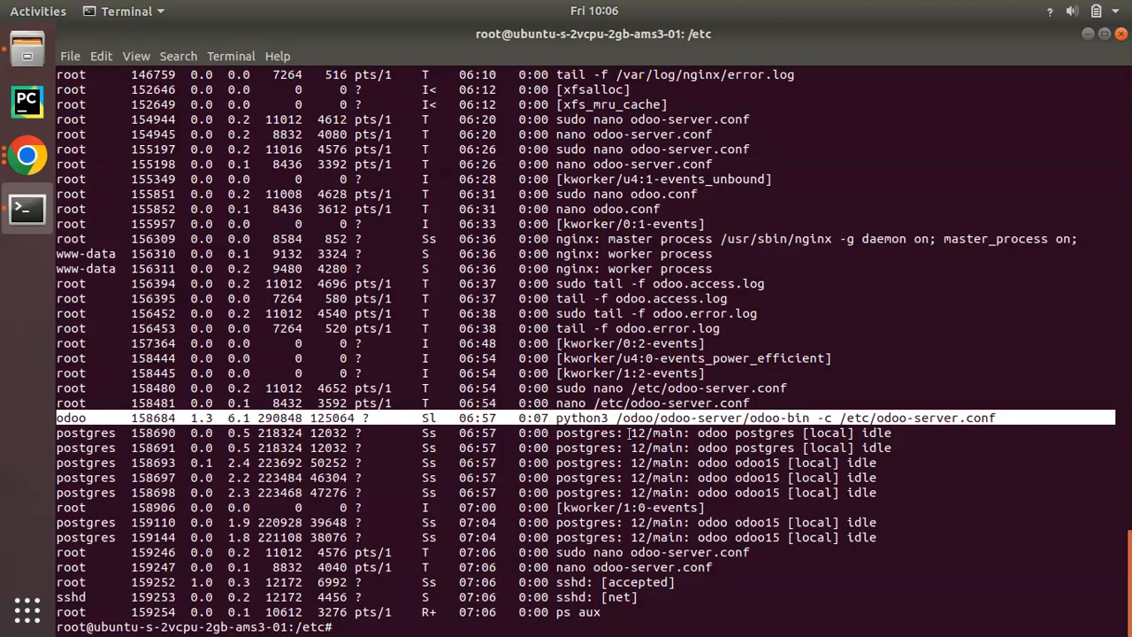
{"action": "scroll", "scroll_direction": "up", "scroll_amount": 3}
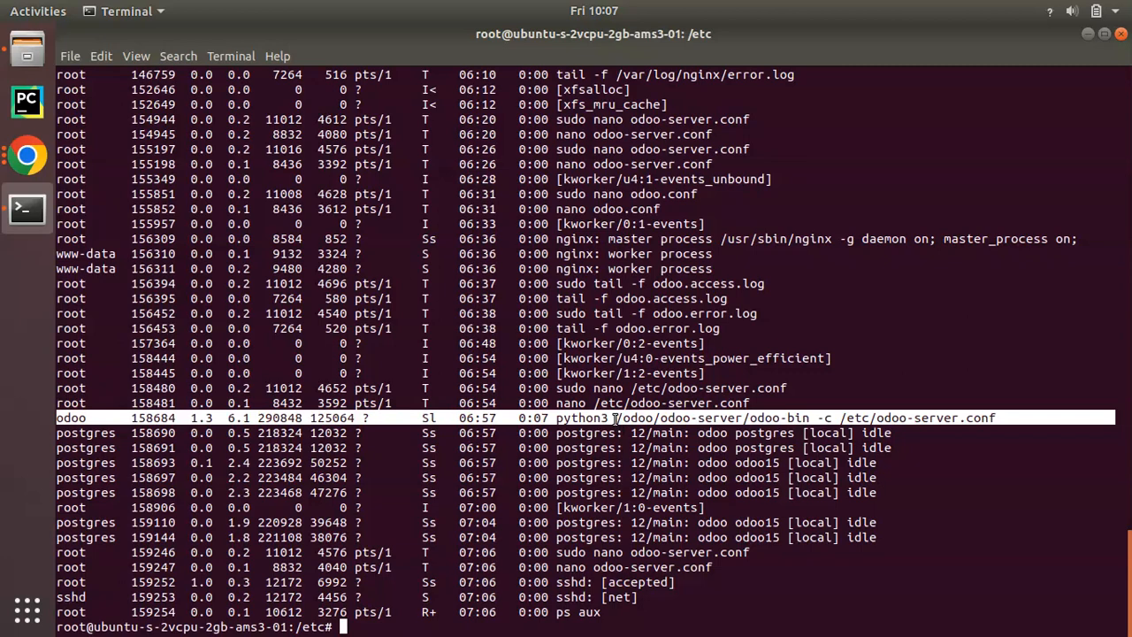
{"action": "mouse_move", "coordinate": [299, 502]}
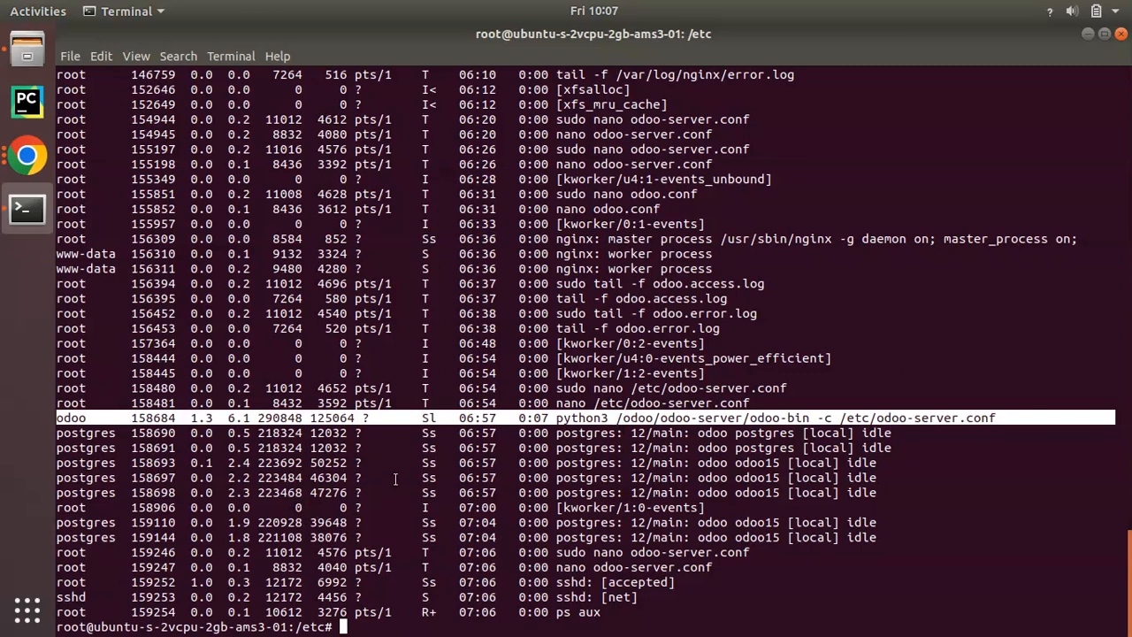
Prepare a sudo service odoo-server command, reload Odoo in Chrome to a 502 Bad Gateway, and return to the terminal.
{"action": "type", "text": "sudo service odoo-server start"}
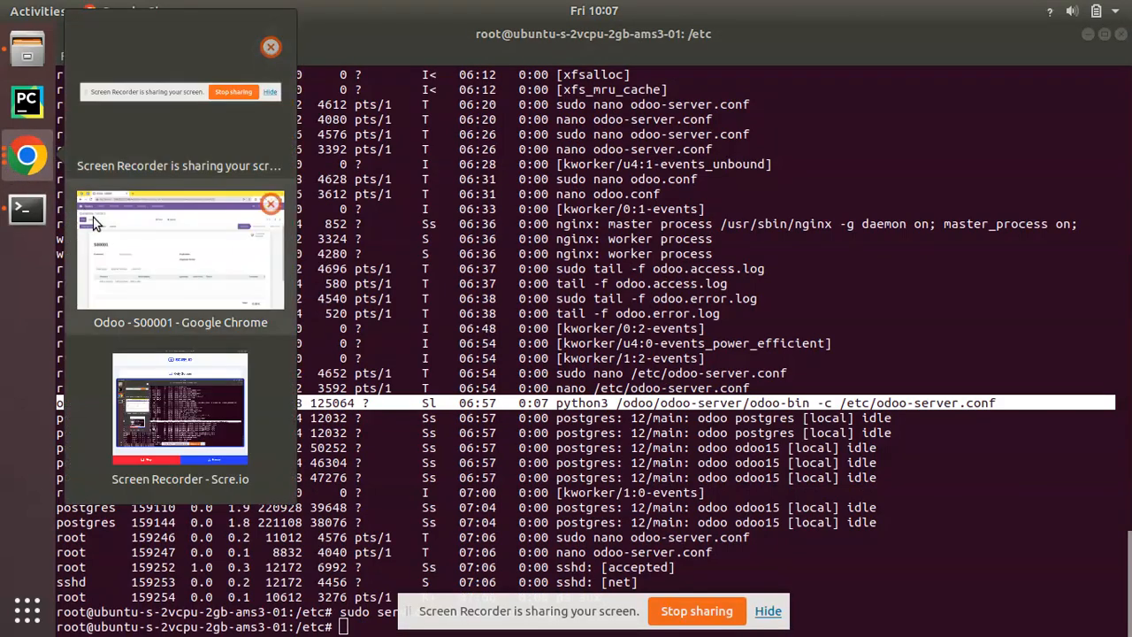
{"action": "left_click", "coordinate": [180, 248]}
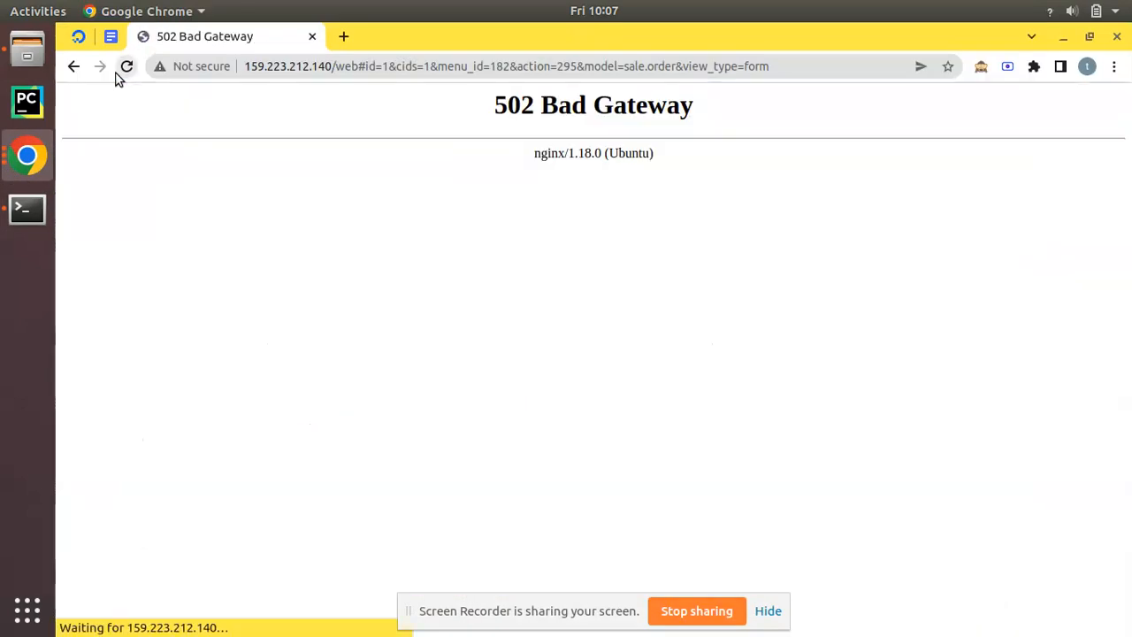
{"action": "left_click", "coordinate": [127, 67]}
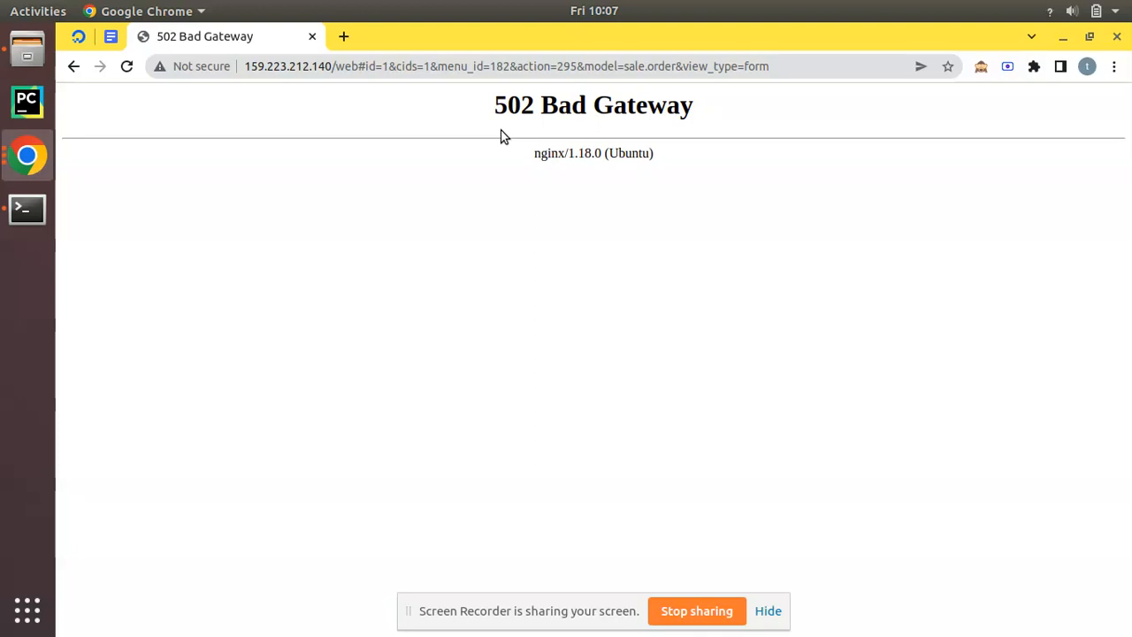
{"action": "mouse_move", "coordinate": [545, 145]}
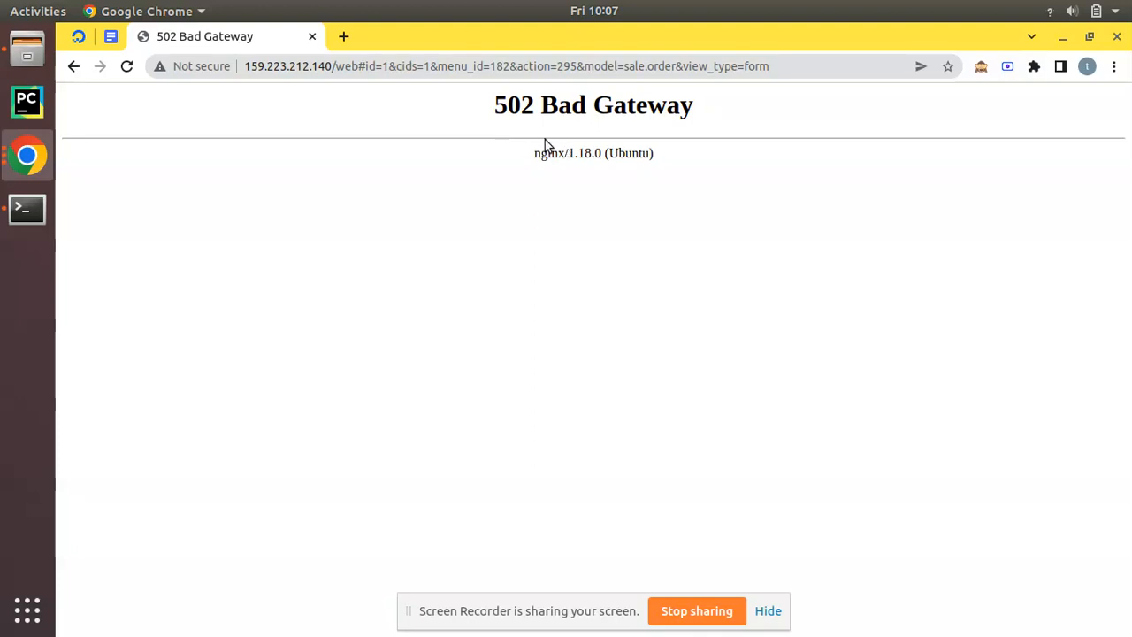
{"action": "left_click", "coordinate": [26, 209]}
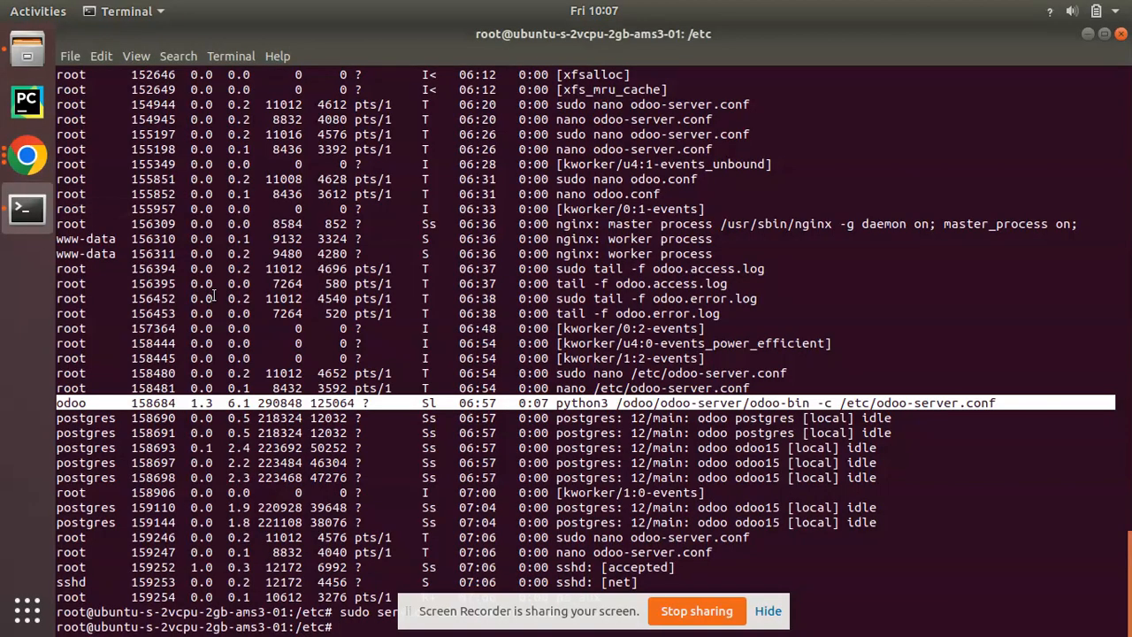
Stop the odoo-server service and start it again with sudo.
{"action": "key", "text": "Return"}
{"action": "type", "text": "sudo service odoo-server st"}
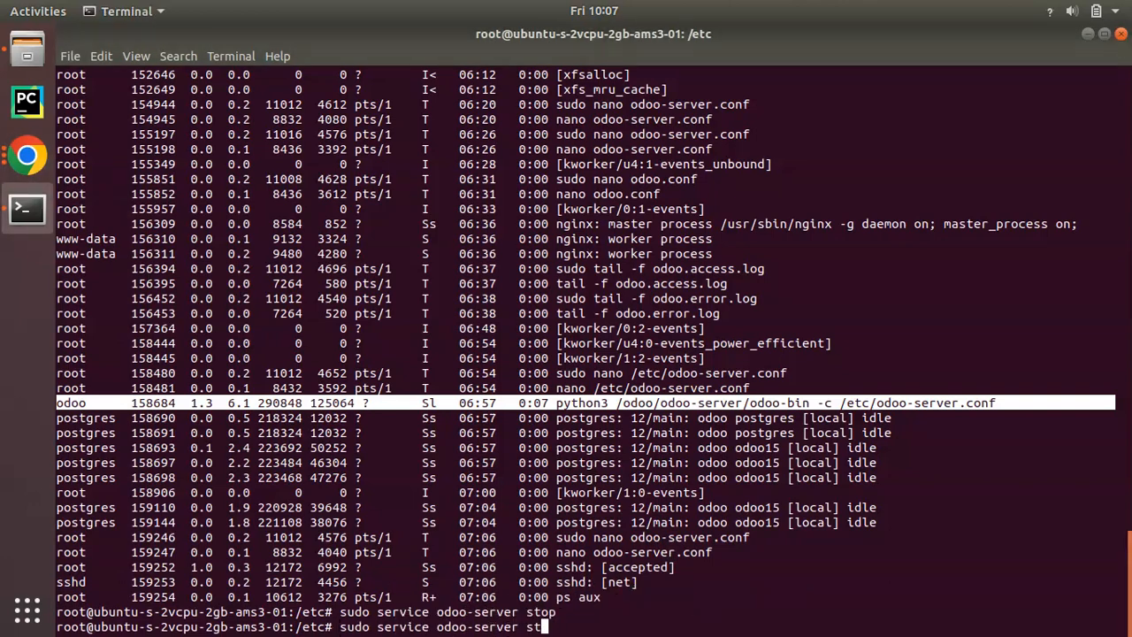
{"action": "type", "text": "art"}
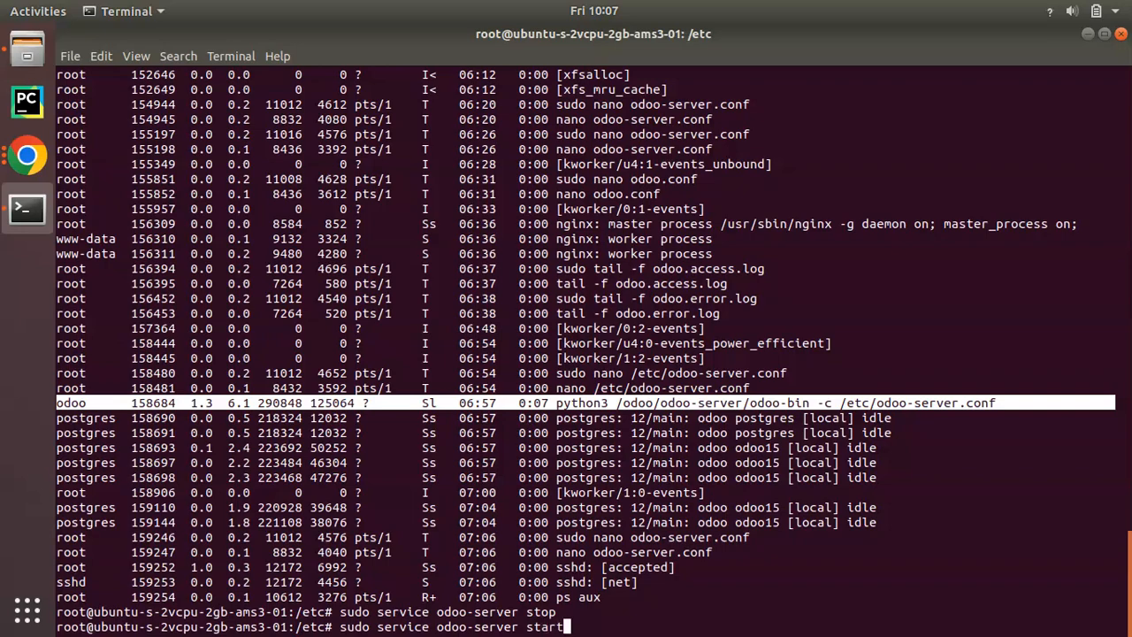
{"action": "key", "text": "Return"}
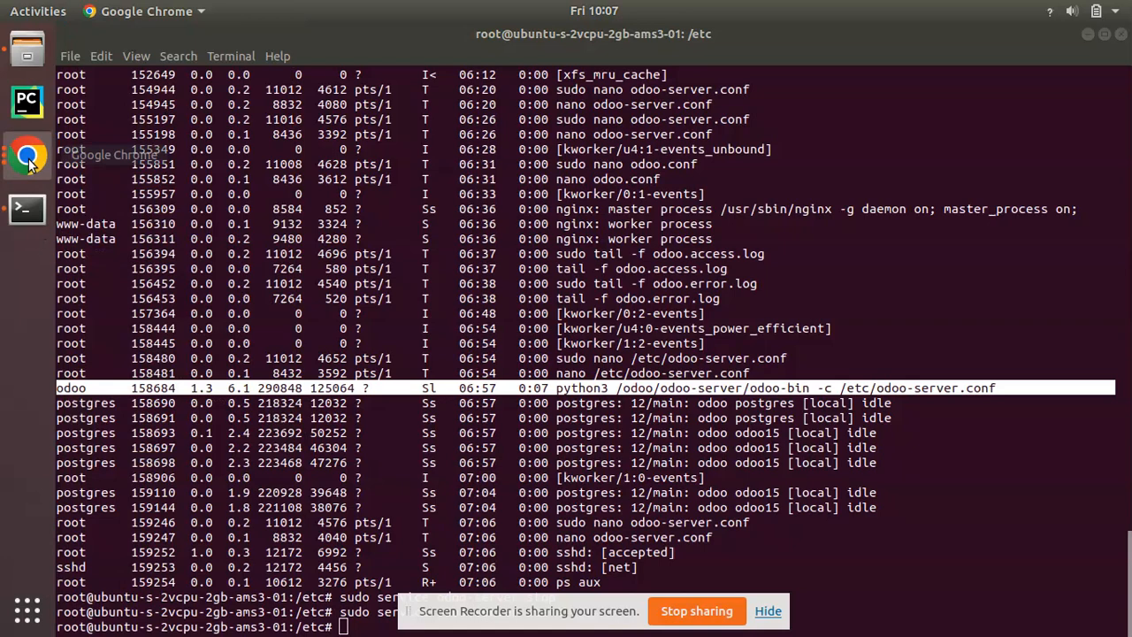
Reload Odoo in Chrome, go through Sales to the Products catalogue, then back to the terminal.
{"action": "left_click", "coordinate": [27, 155]}
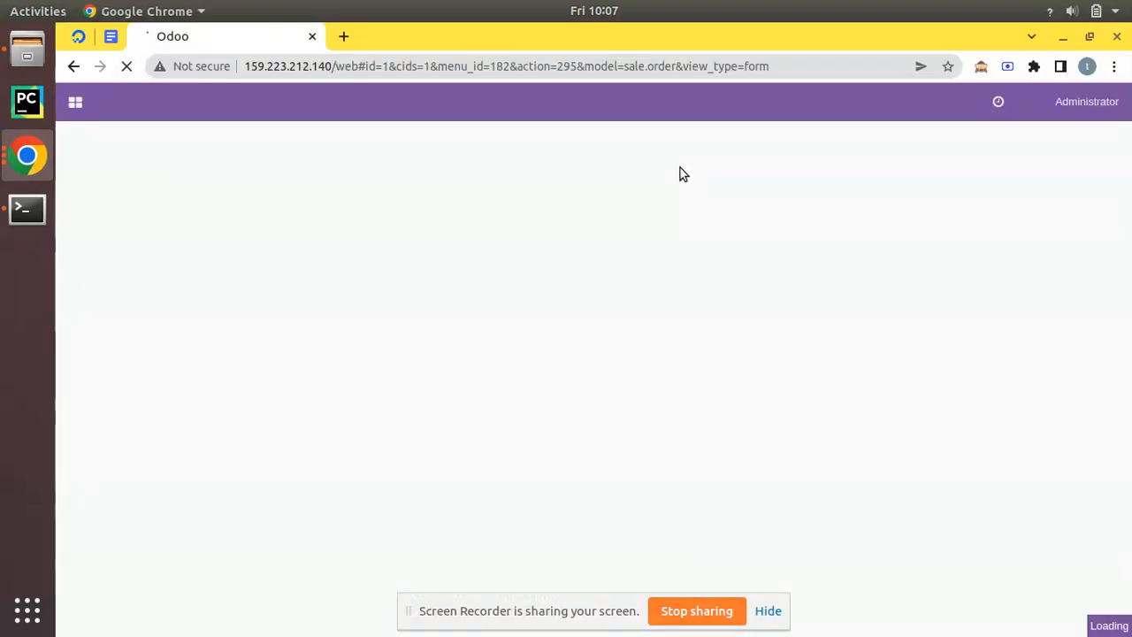
{"action": "mouse_move", "coordinate": [842, 212]}
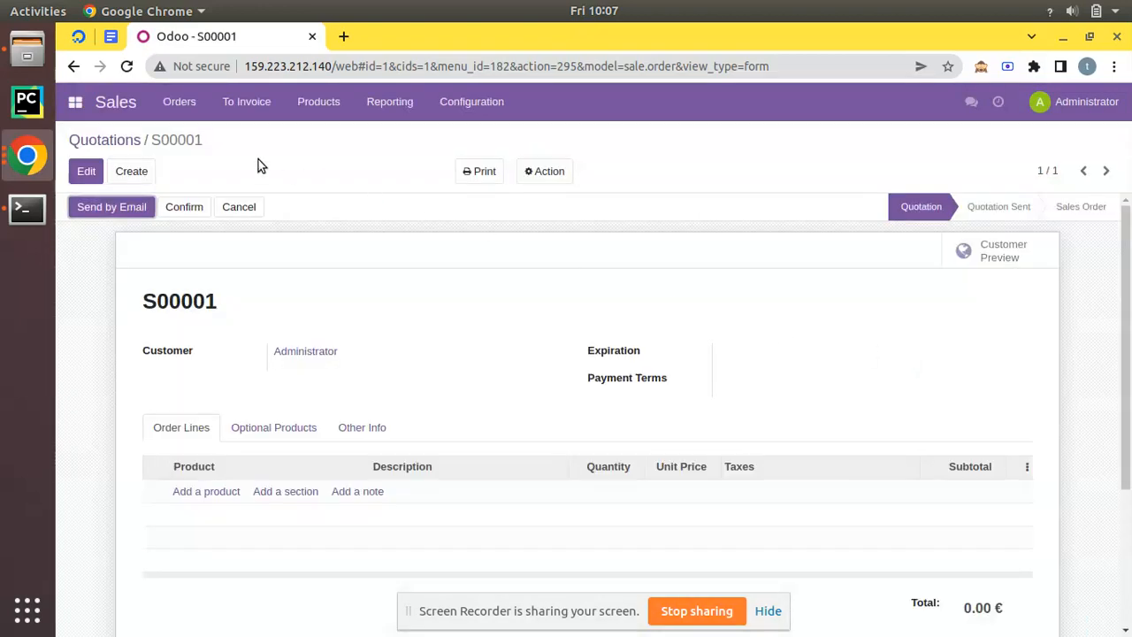
{"action": "left_click", "coordinate": [75, 101]}
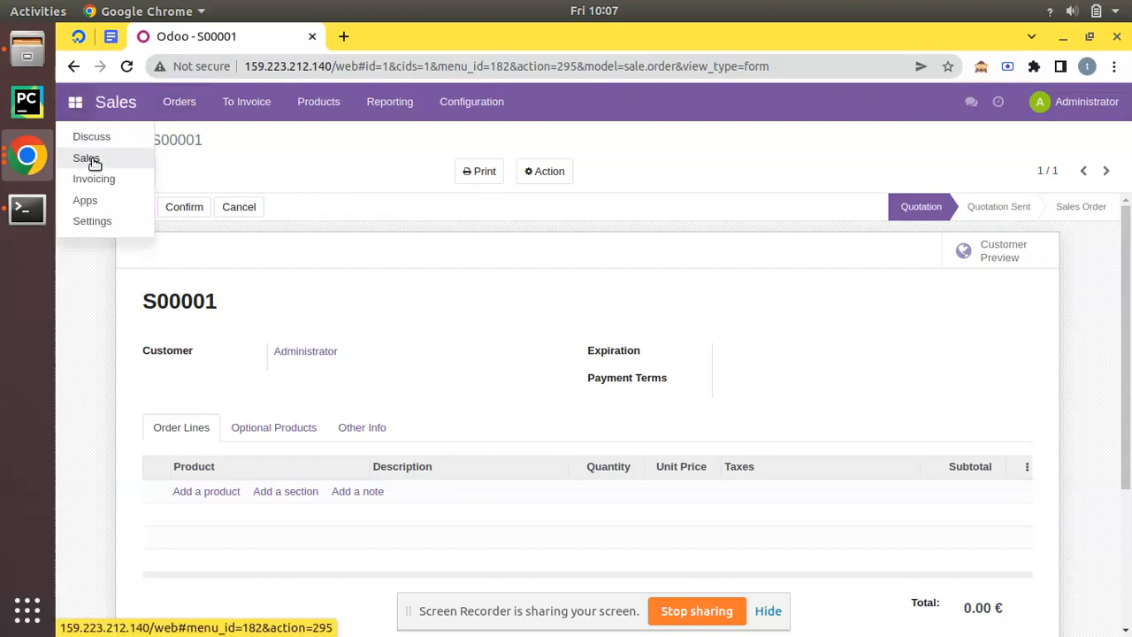
{"action": "left_click", "coordinate": [84, 157]}
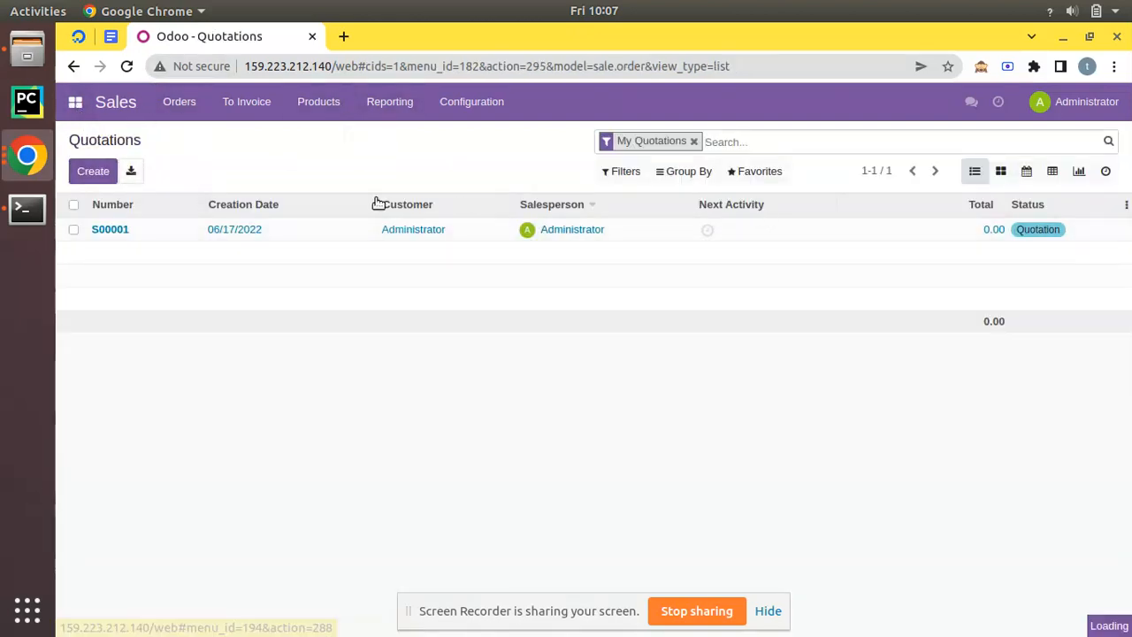
{"action": "left_click", "coordinate": [319, 101]}
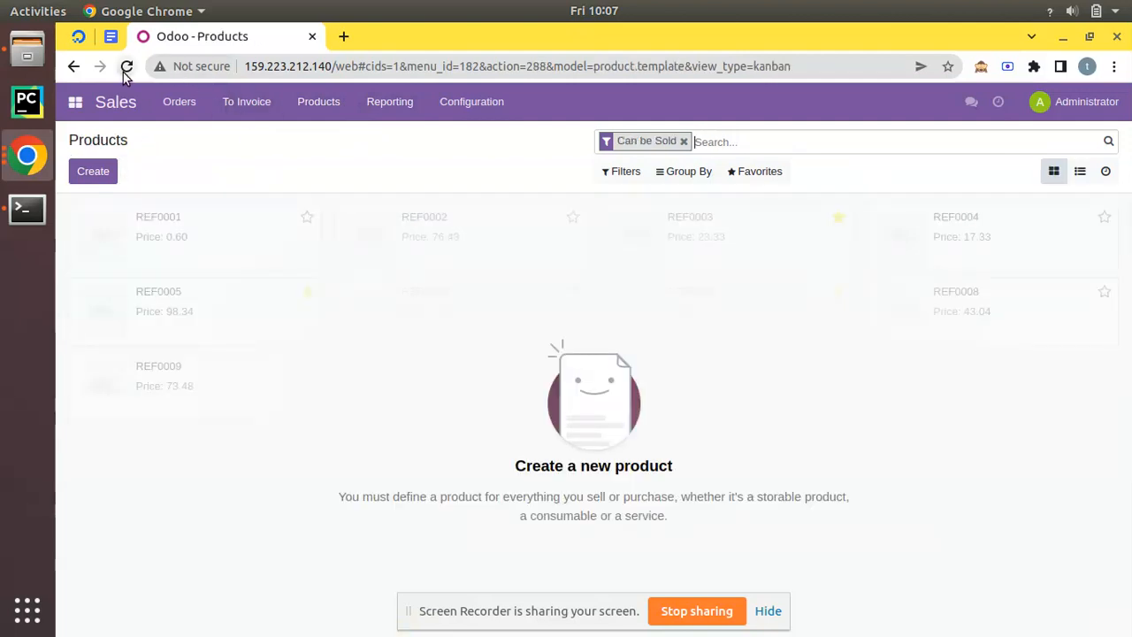
{"action": "left_click", "coordinate": [128, 67]}
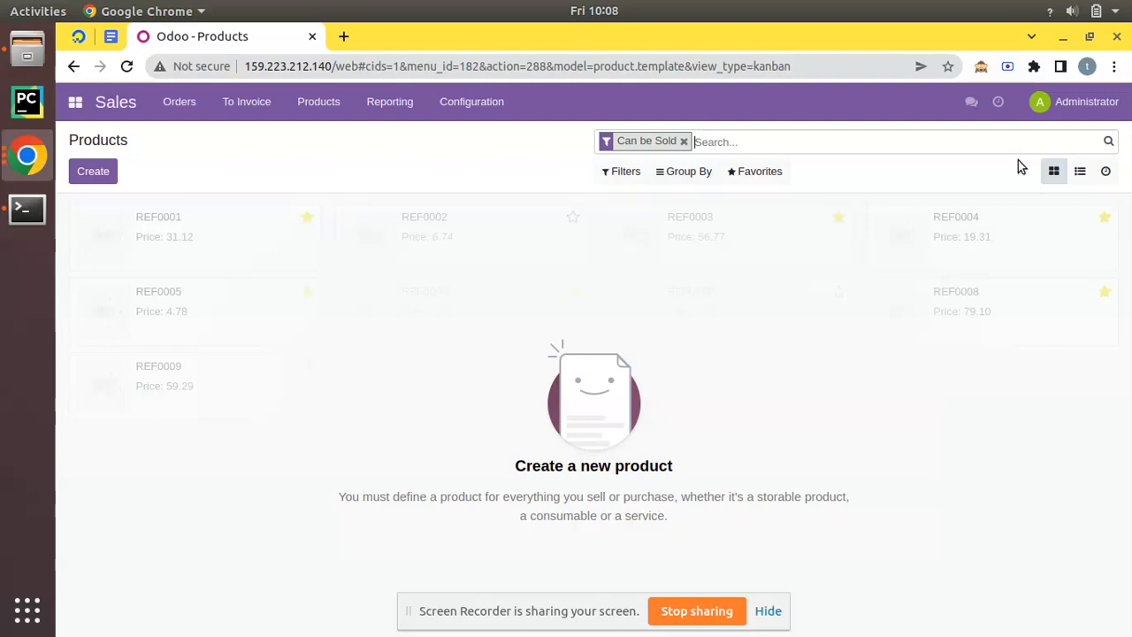
{"action": "mouse_move", "coordinate": [1124, 133]}
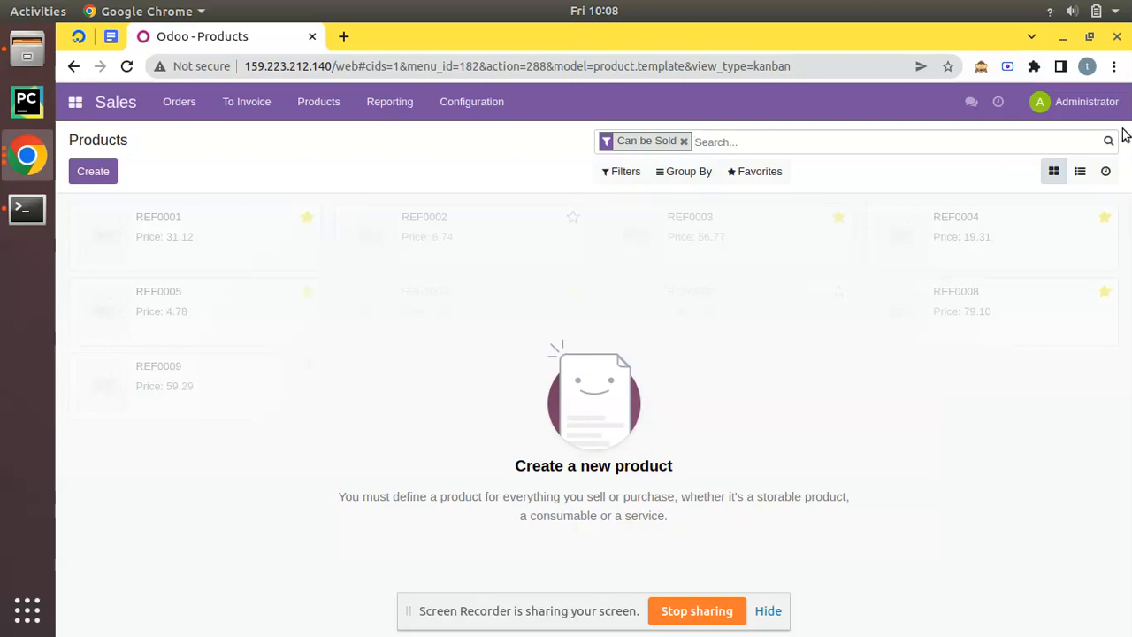
{"action": "left_click", "coordinate": [27, 209]}
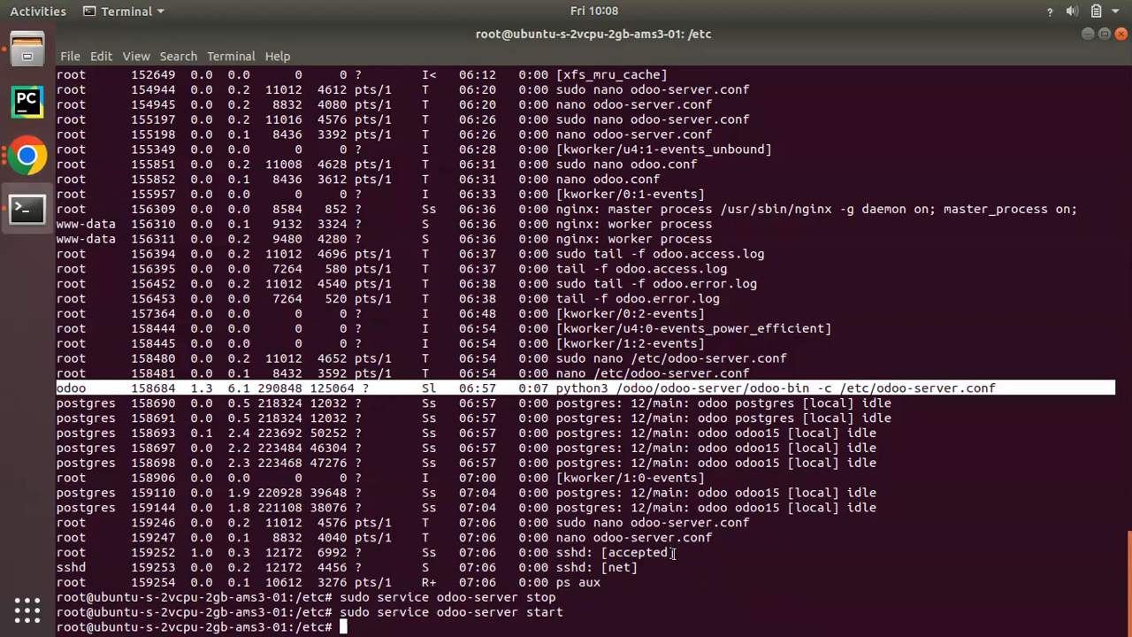
List processes with ps aux|grep odoo showing several odoo-bin workers, then return to Chrome.
{"action": "type", "text": "ps aux||grep odoo"}
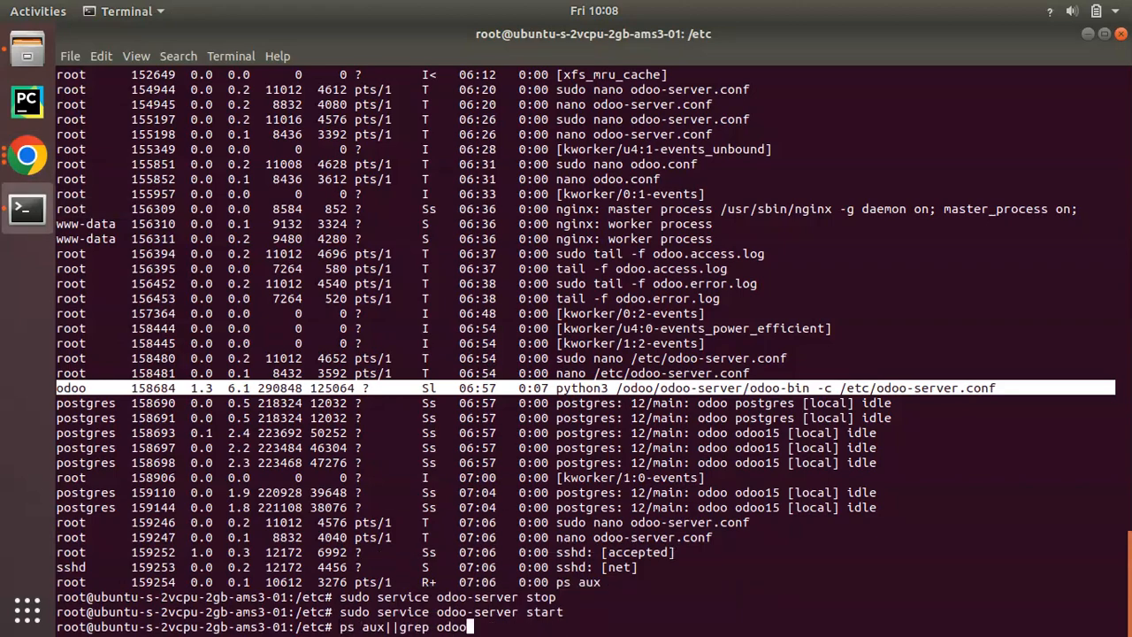
{"action": "key", "text": "Return"}
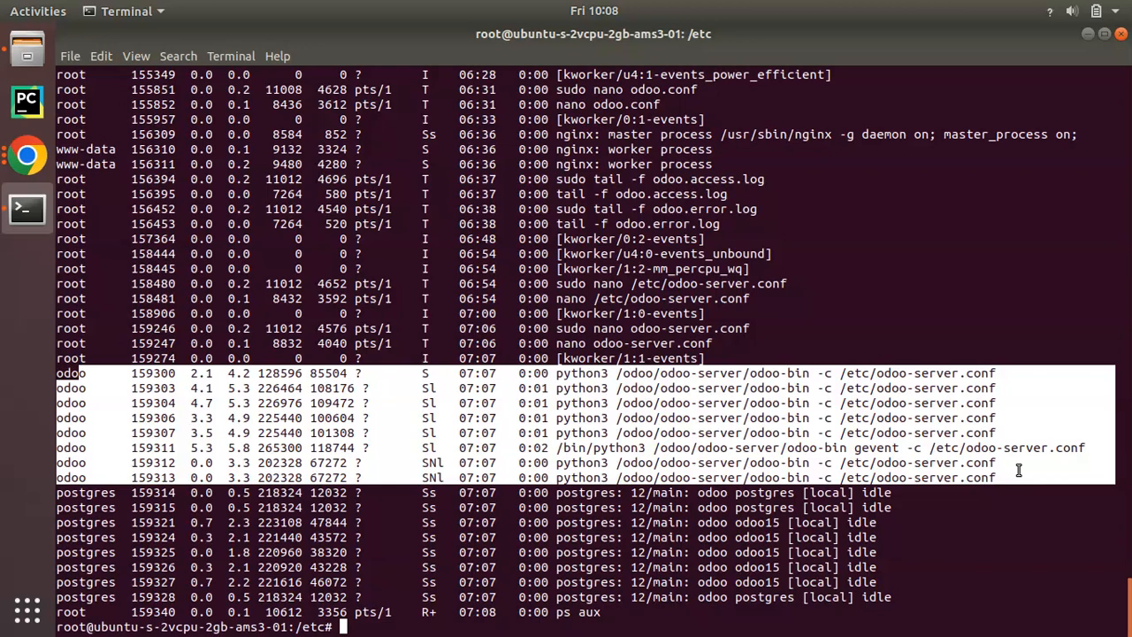
{"action": "mouse_move", "coordinate": [1015, 450]}
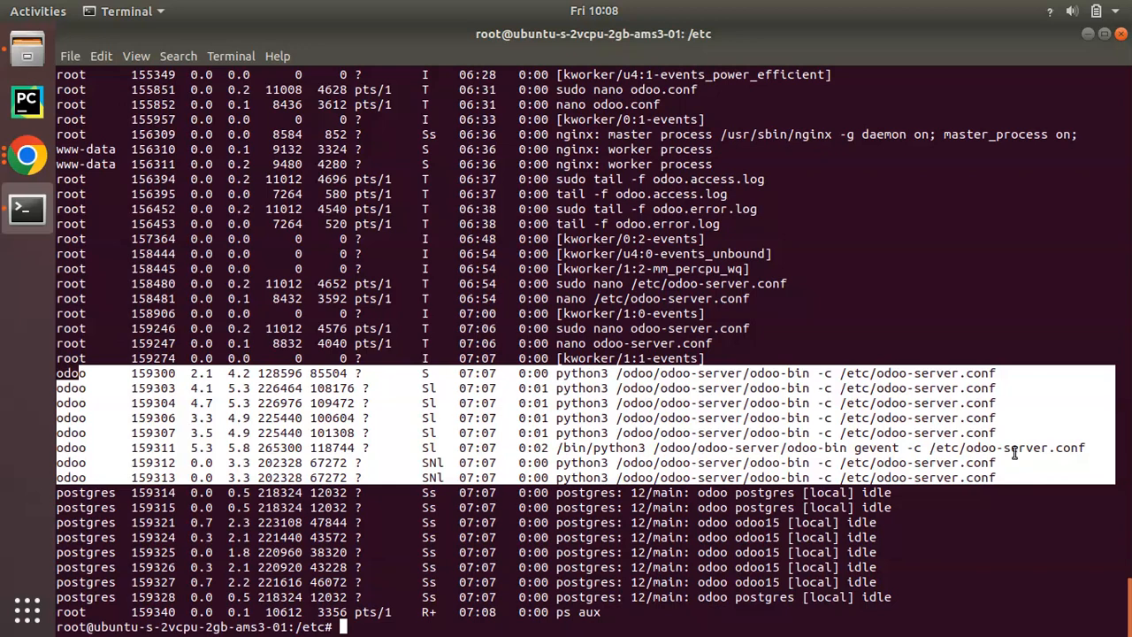
{"action": "mouse_move", "coordinate": [27, 156]}
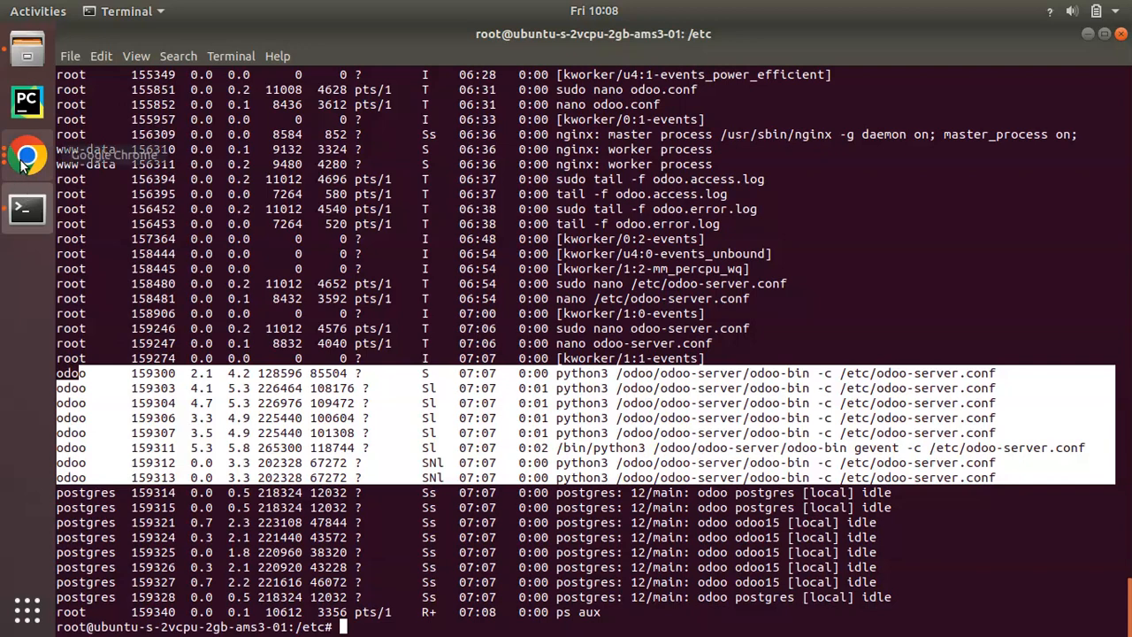
{"action": "left_click", "coordinate": [26, 158]}
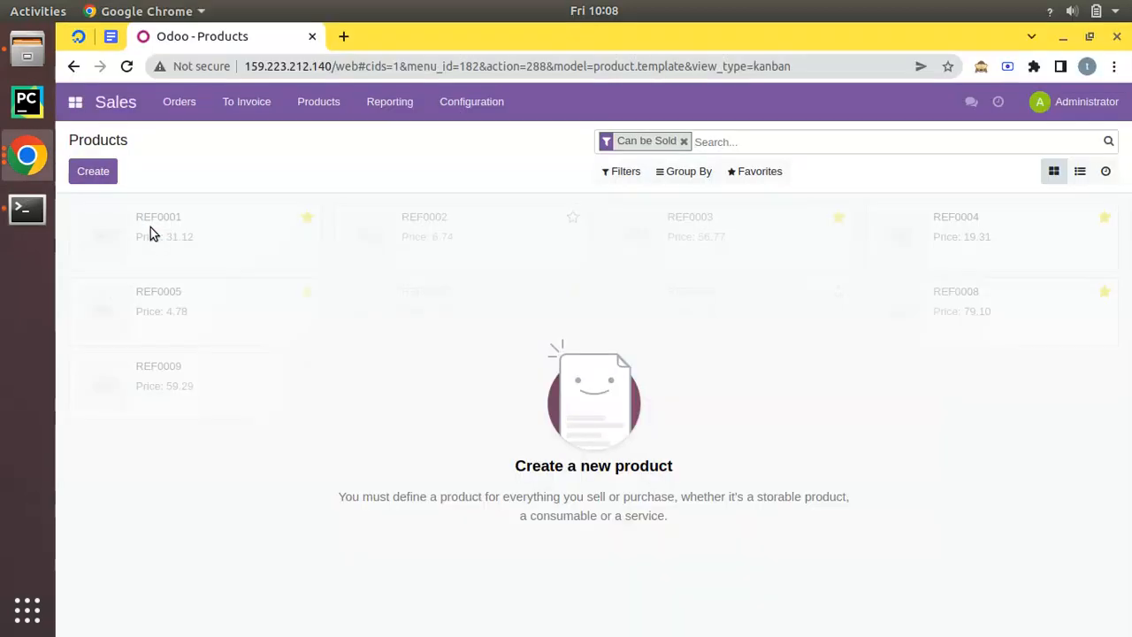